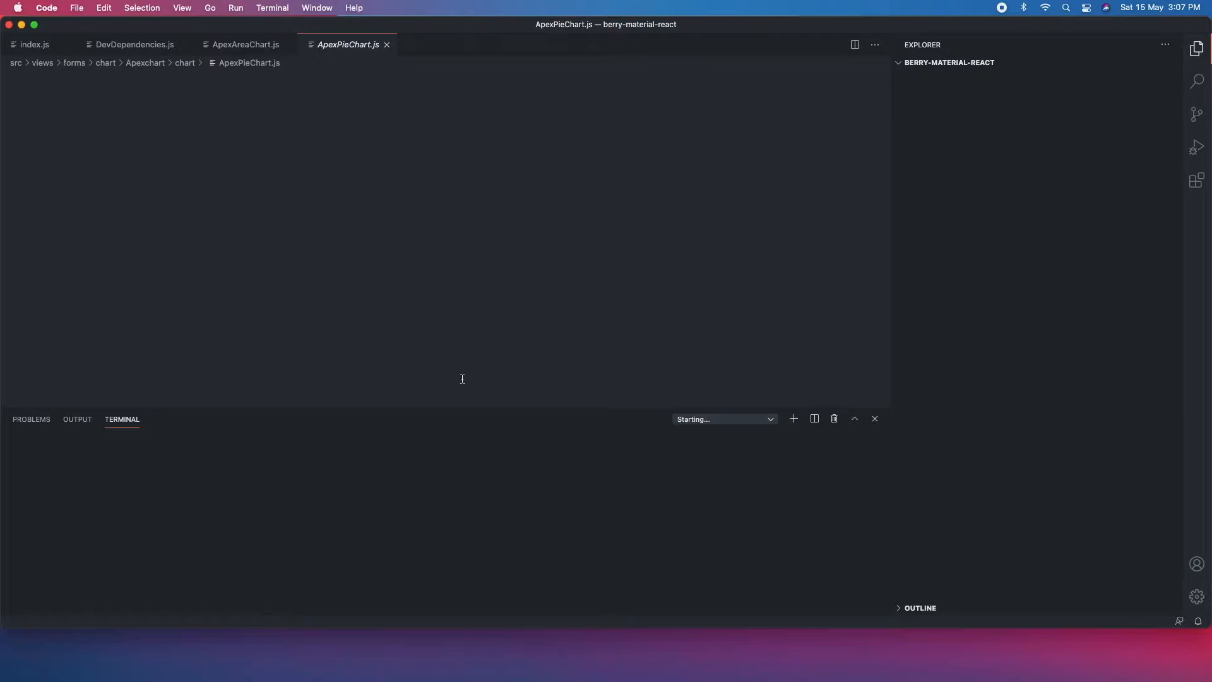
Close the open editor tabs and run git pull in the berry-material-react terminal.
left_click(968, 438)
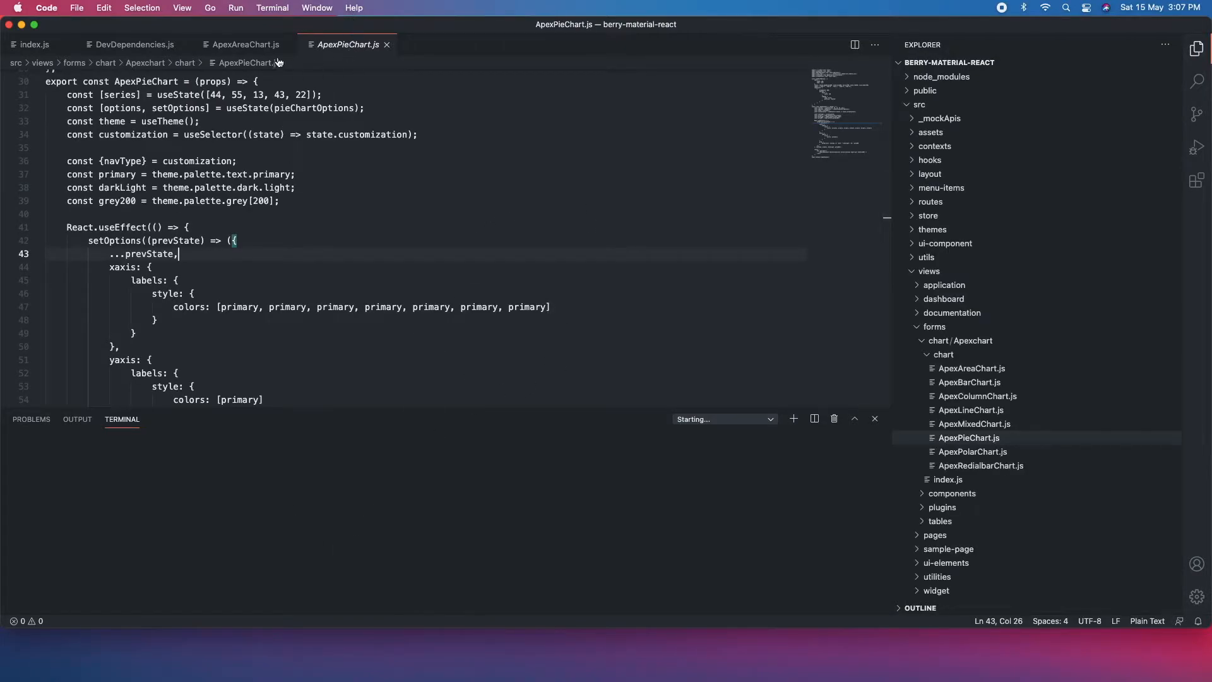
left_click(34, 44)
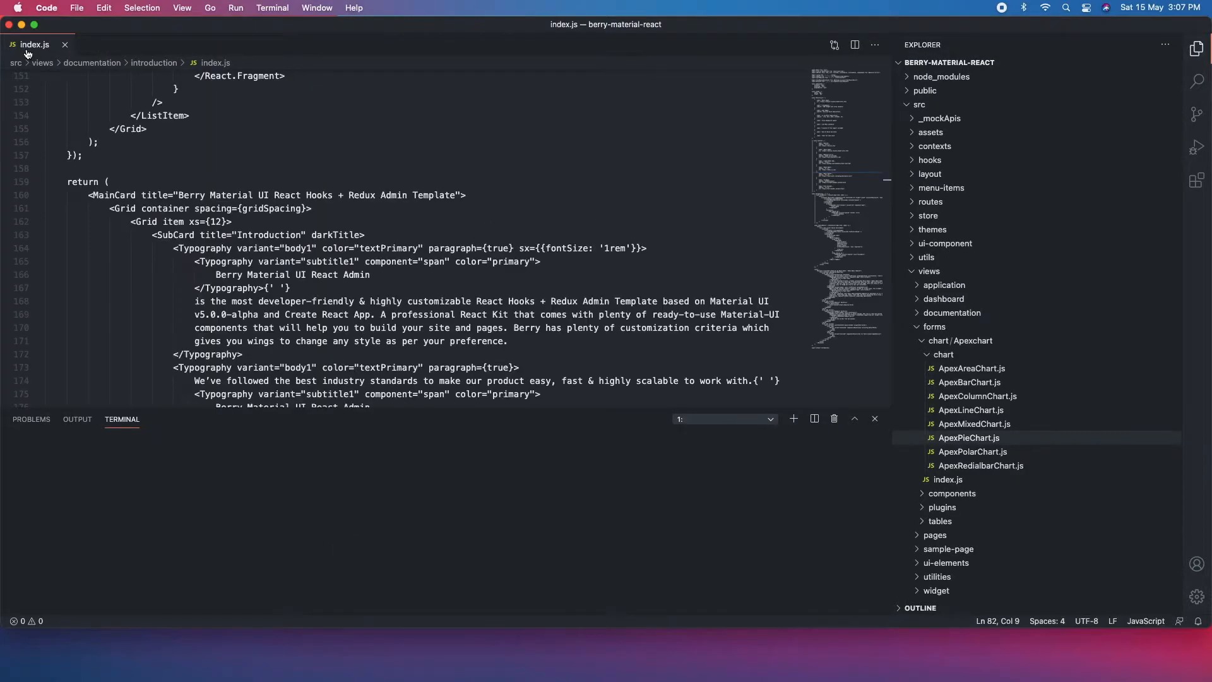
left_click(64, 44)
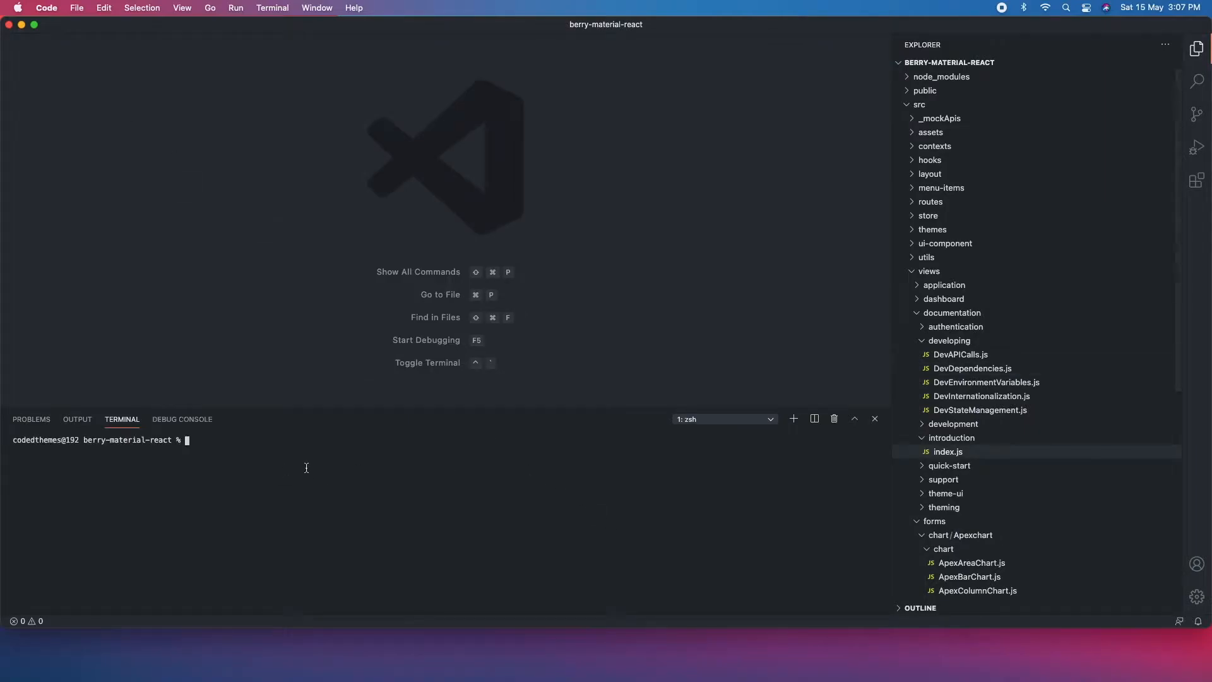
type("git pull")
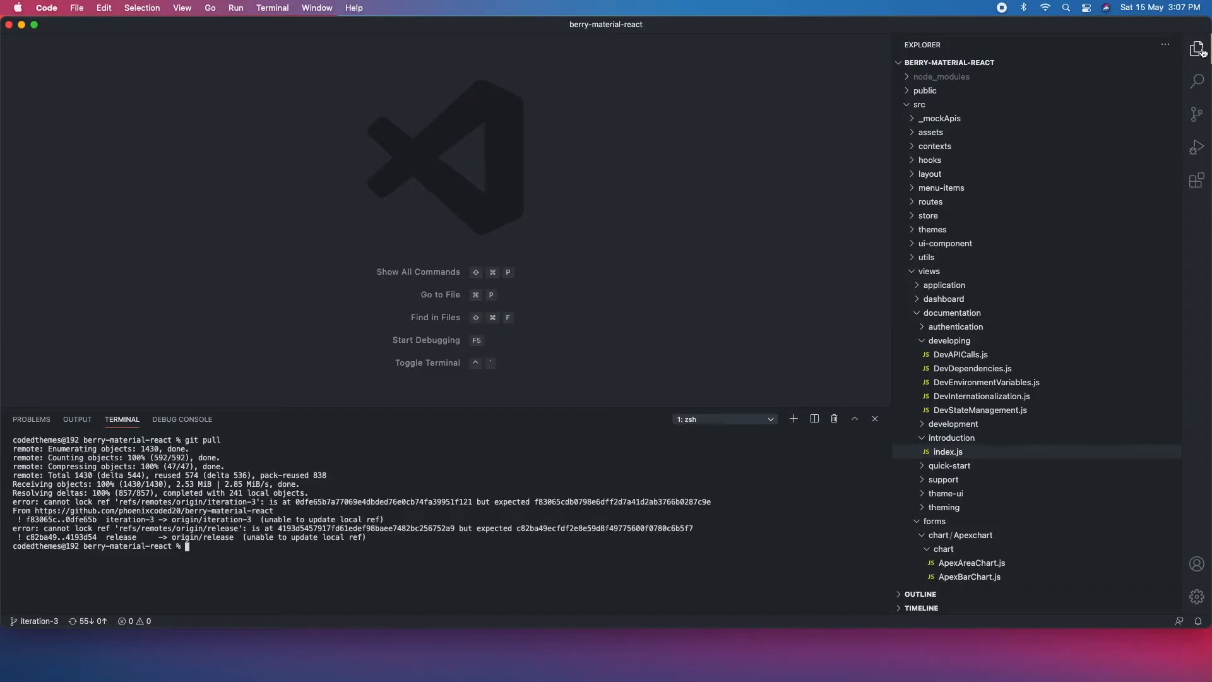
Hide the Explorer sidebar and dismiss the terminal actions list.
left_click(1197, 48)
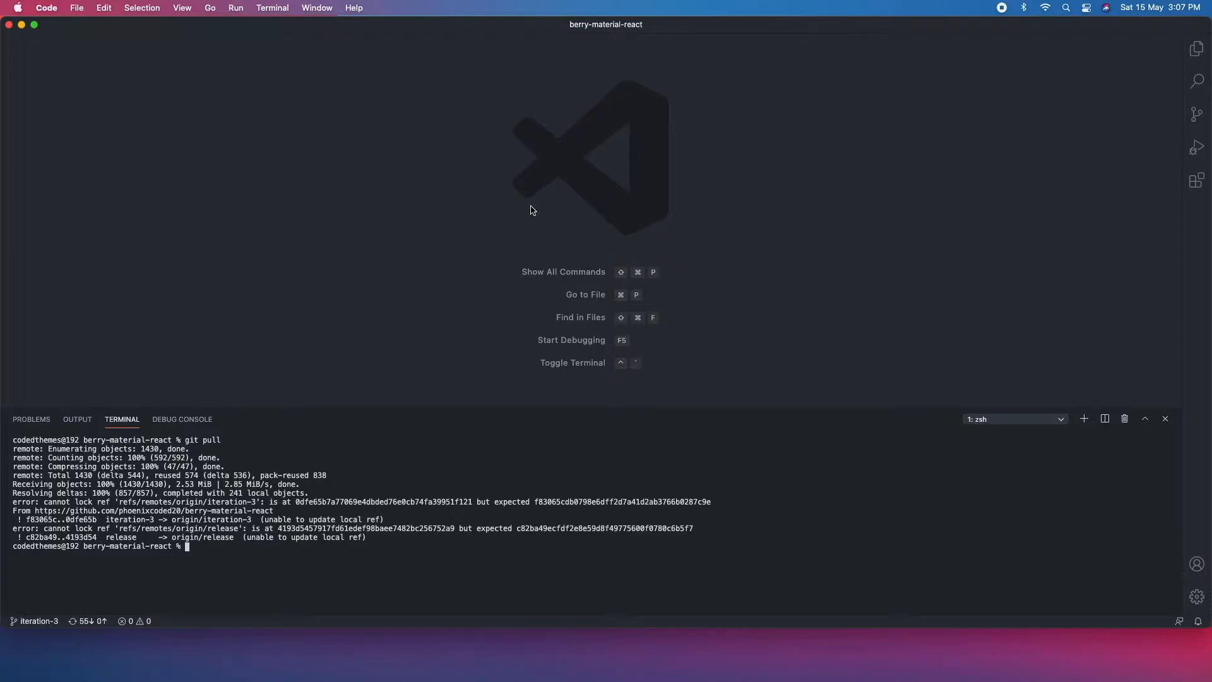
mouse_move(182, 302)
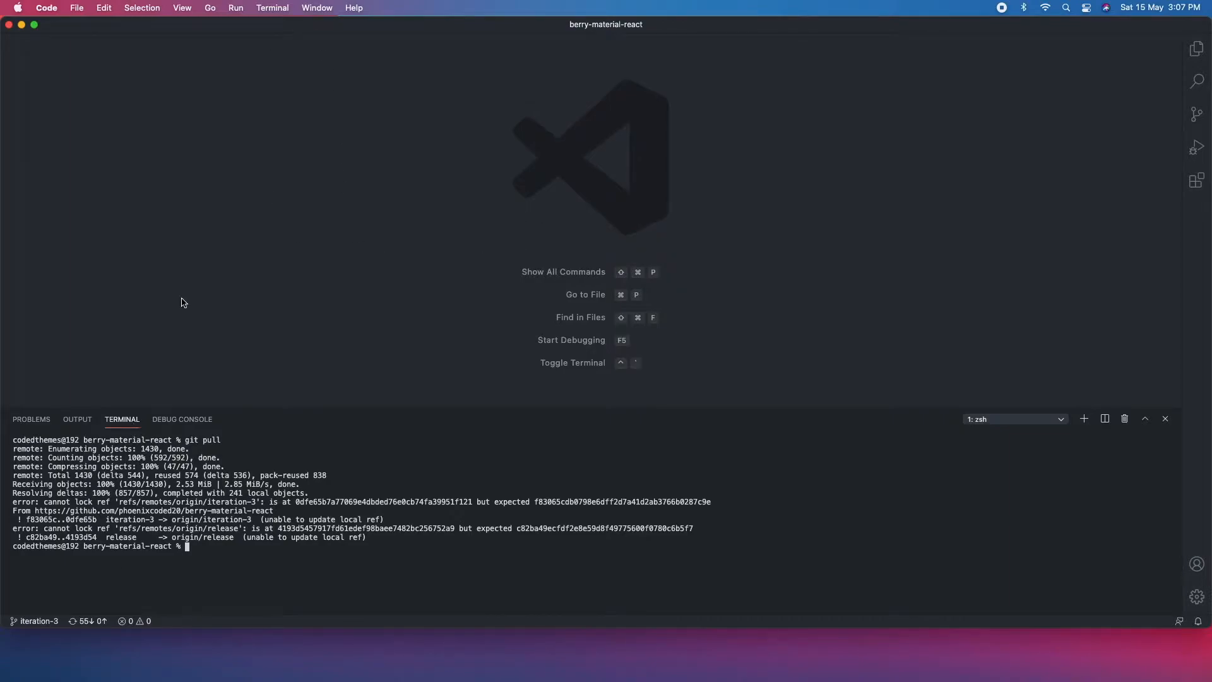
left_click(271, 8)
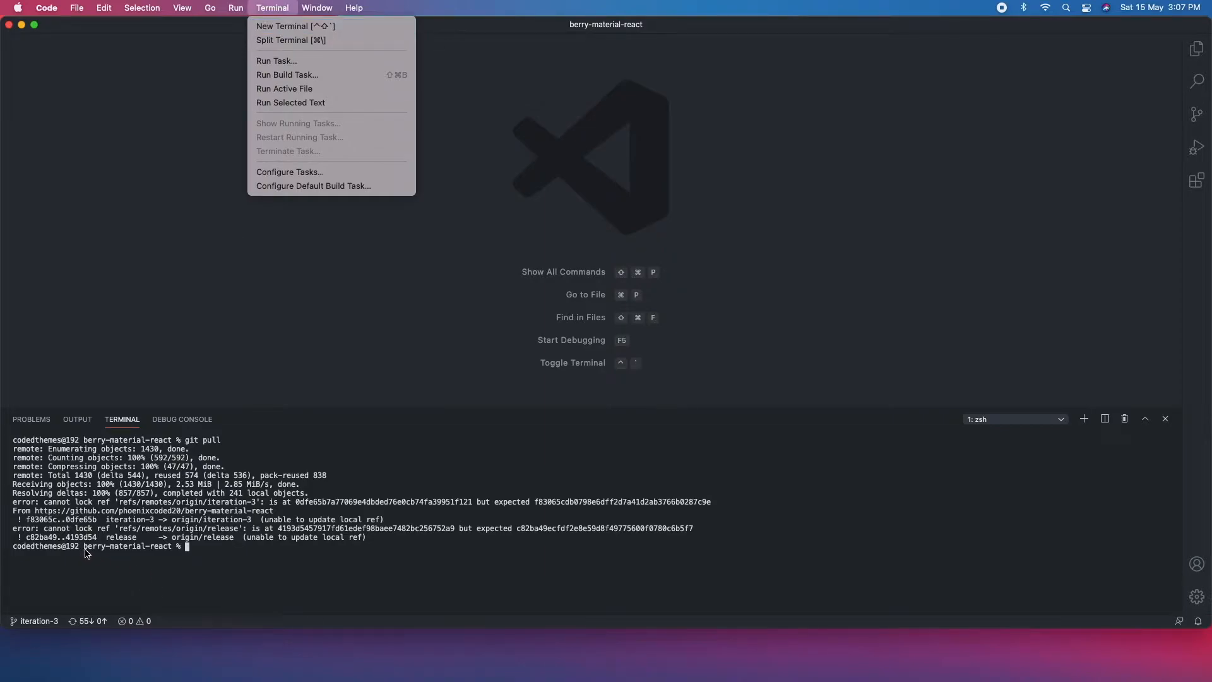
left_click(199, 549)
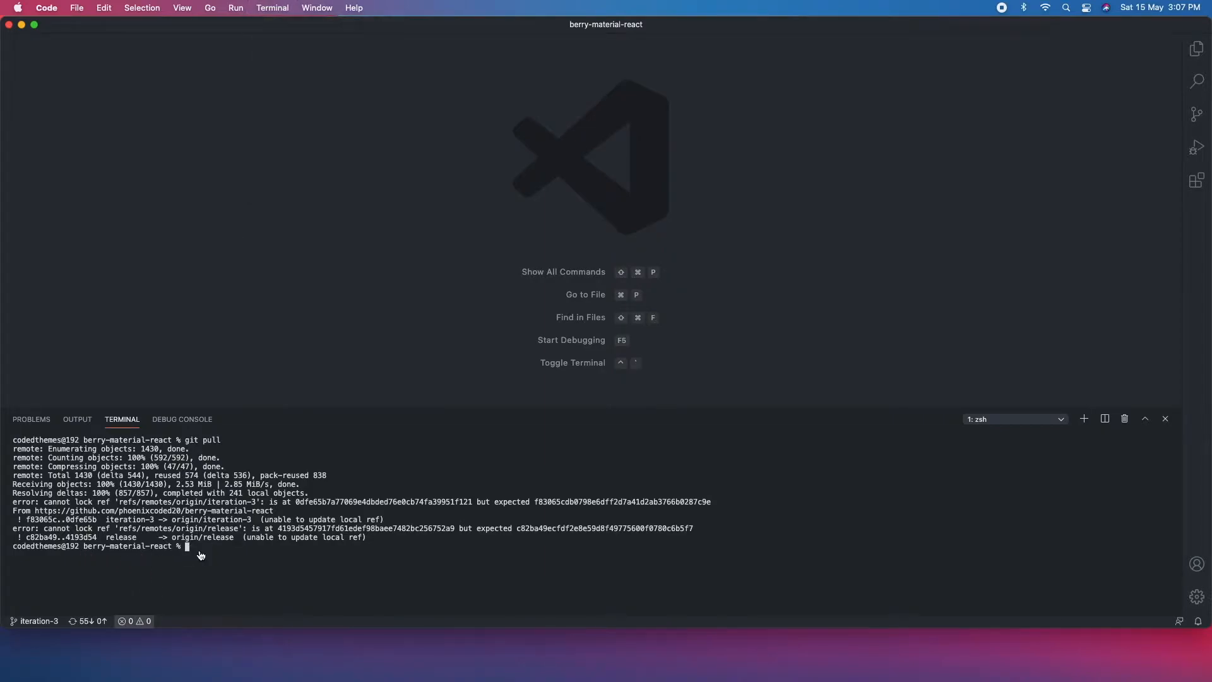
Run yarn, which reports packages already up-to-date, and reopen the Explorer with views collapsed.
type("yarn")
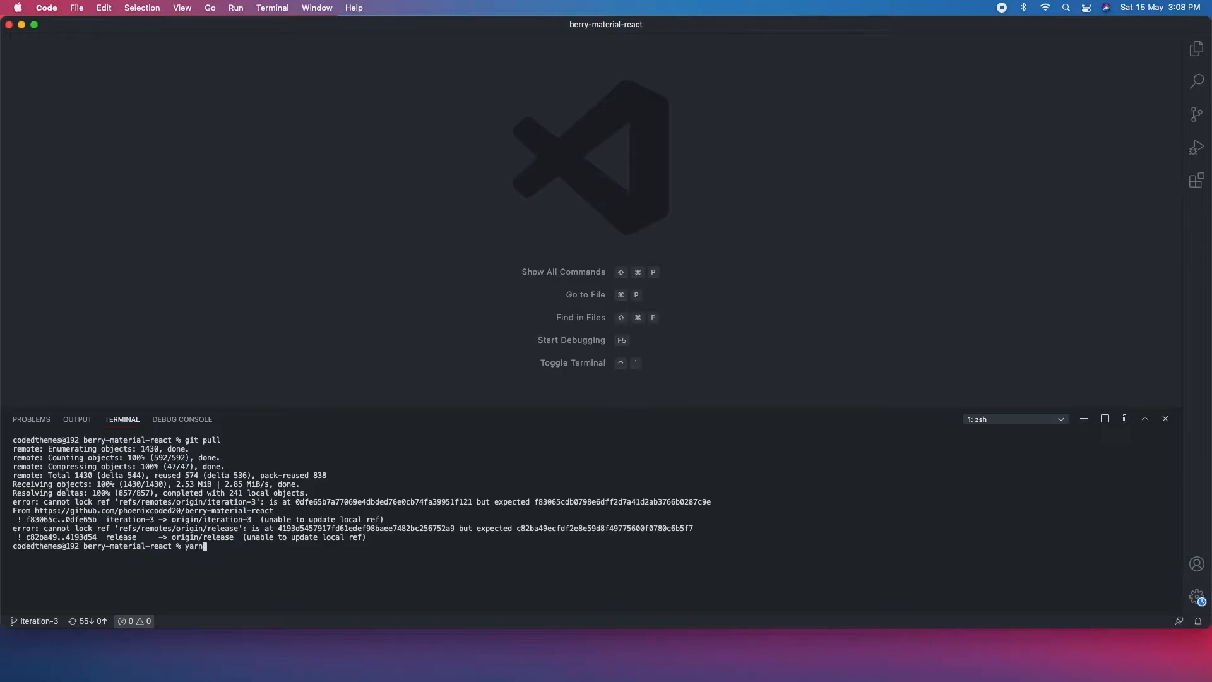
mouse_move(338, 407)
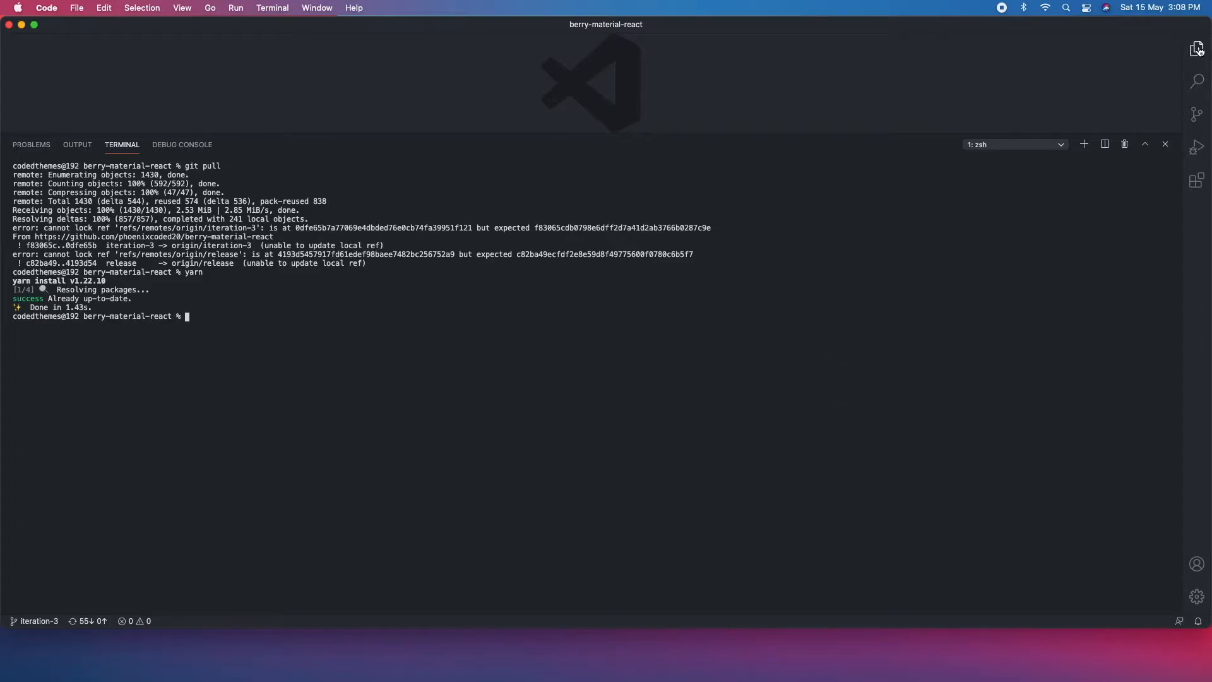
left_click(1197, 48)
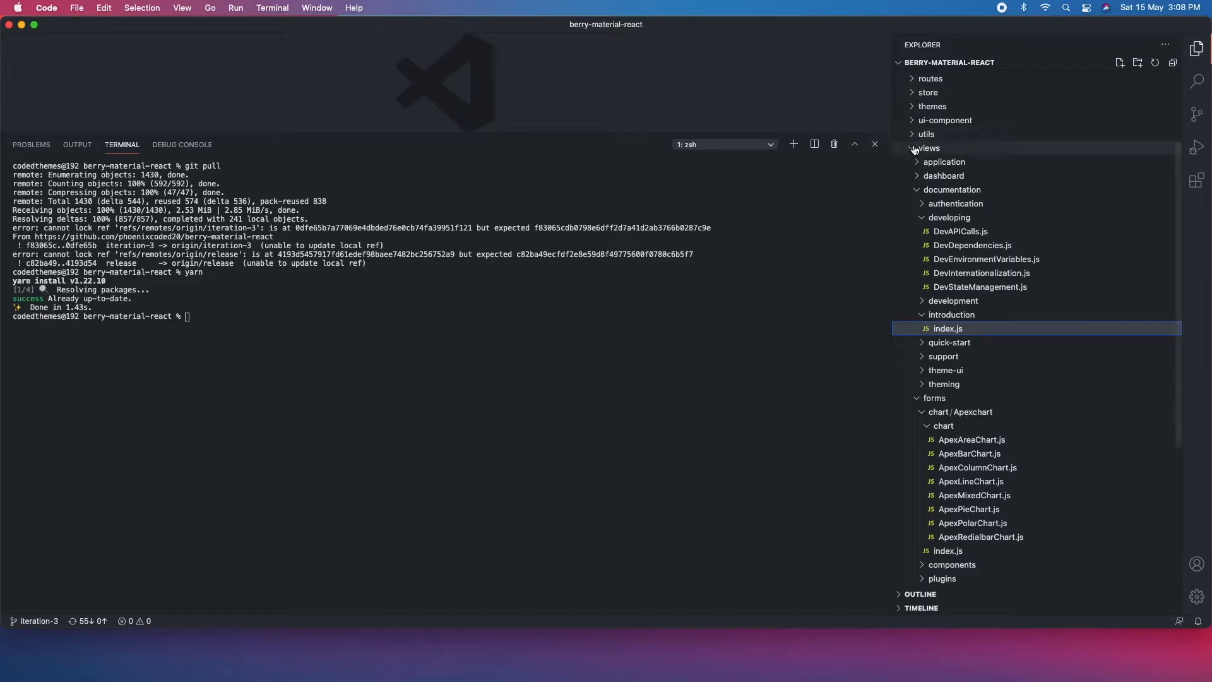
left_click(928, 148)
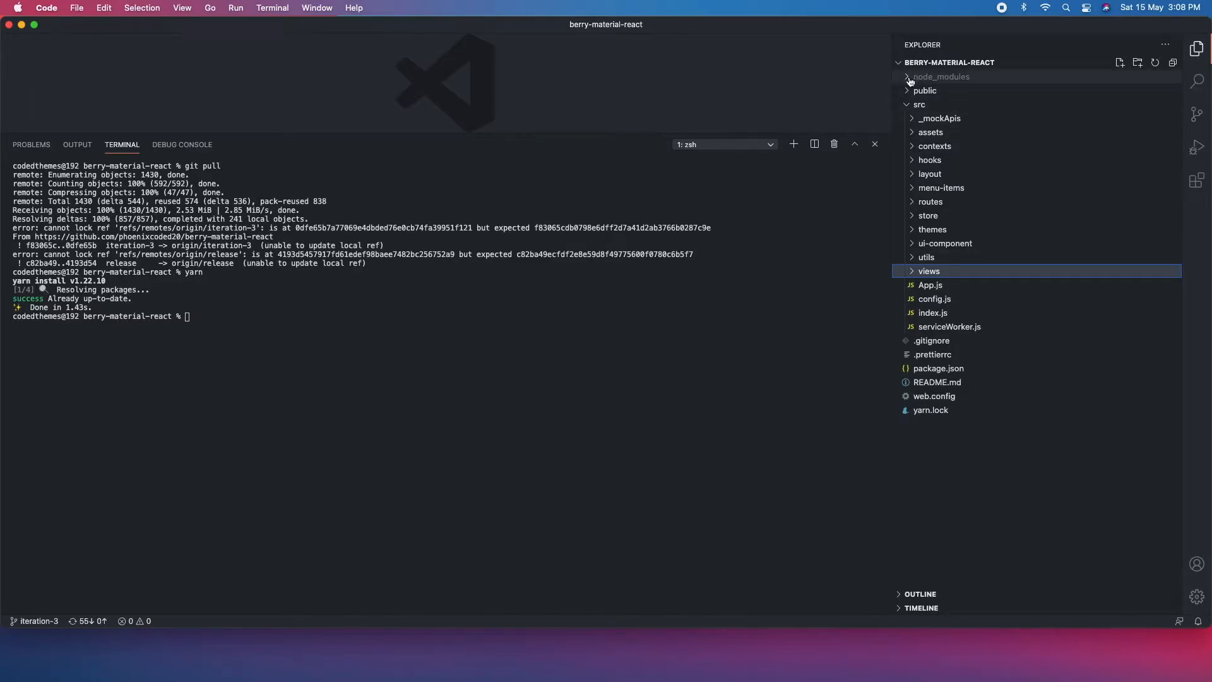
Expand and collapse node_modules, then begin typing the next yarn command.
left_click(939, 75)
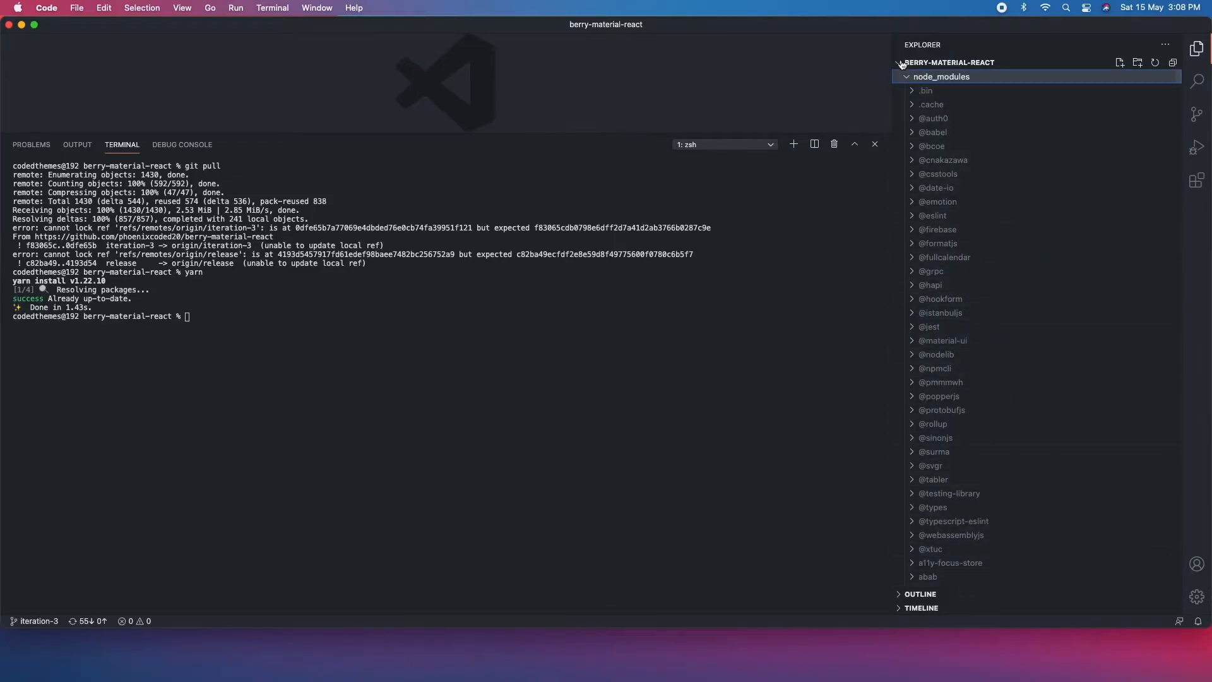
left_click(942, 77)
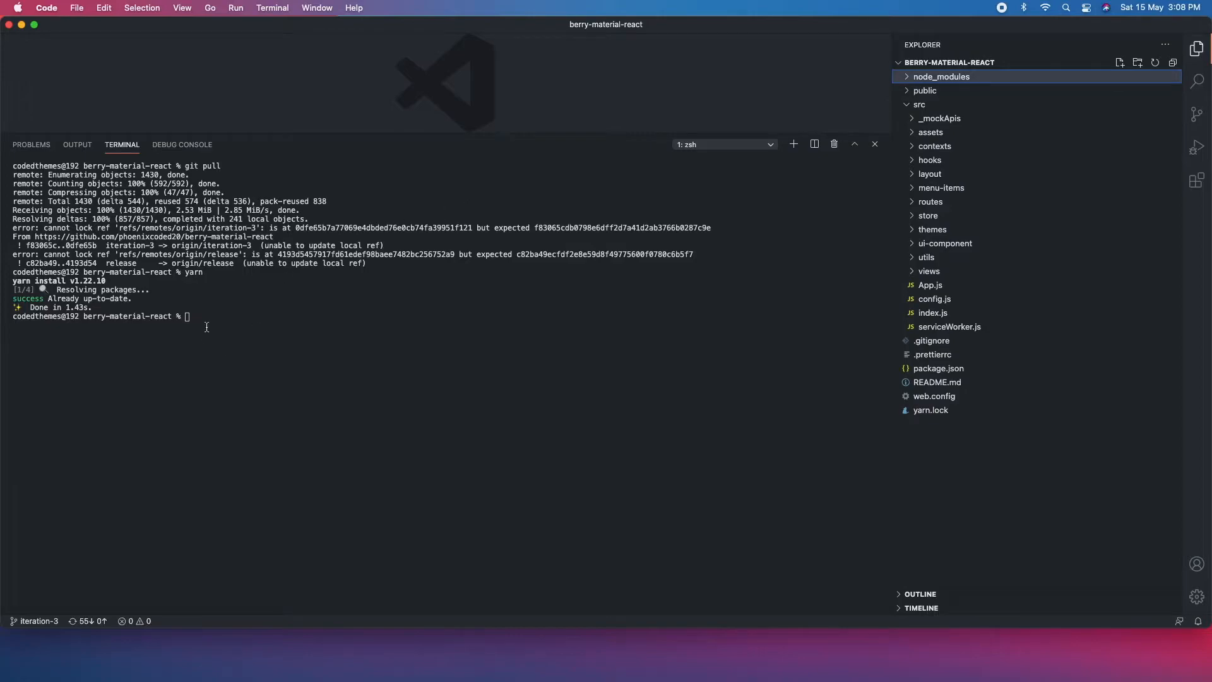
type("yar")
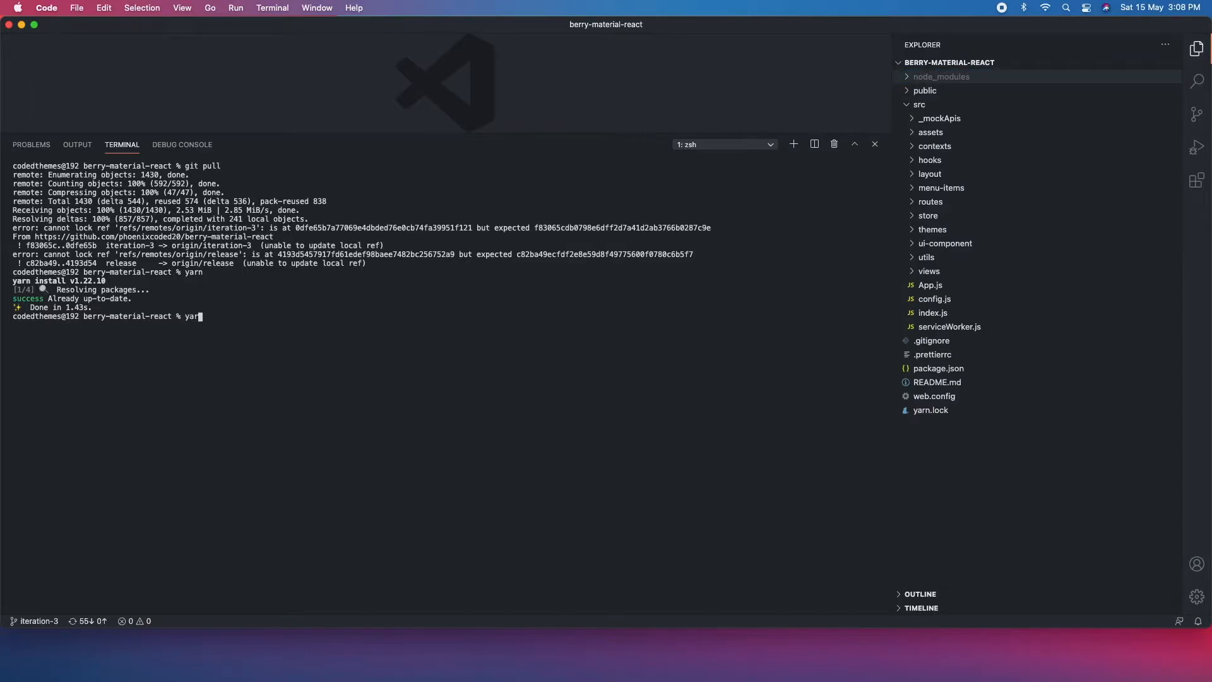
Run yarn start, glance at localhost in Safari, and return to the compiled-successfully terminal output.
type("star")
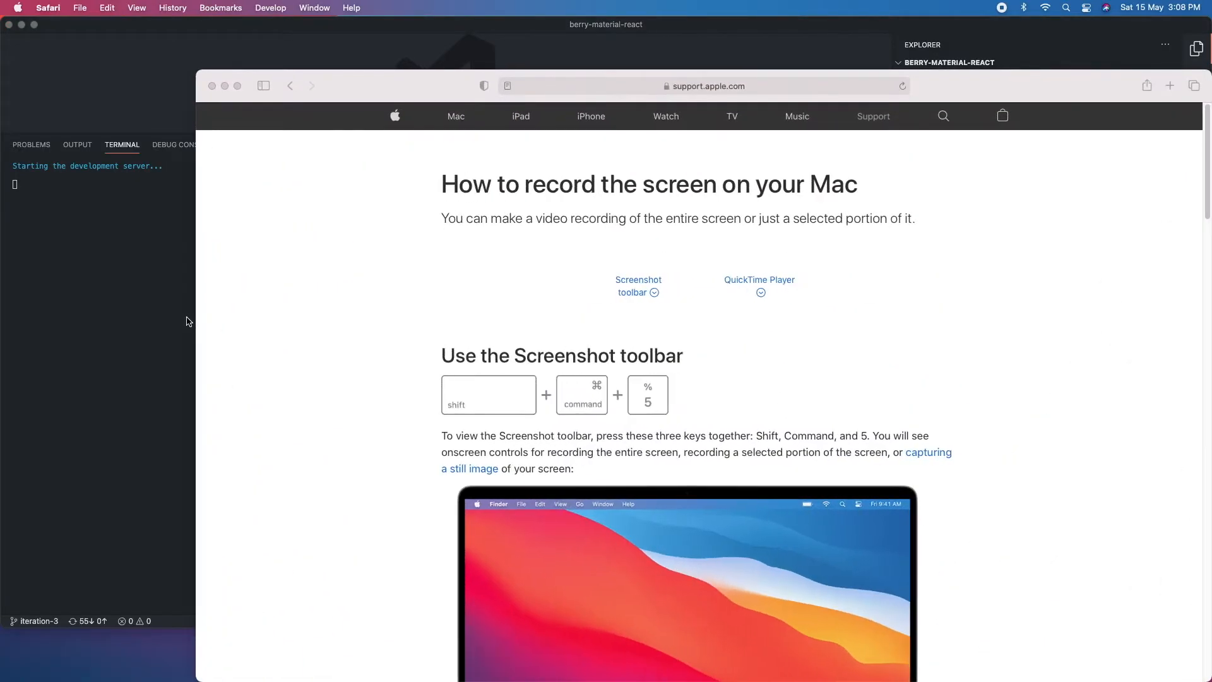
left_click(1169, 86)
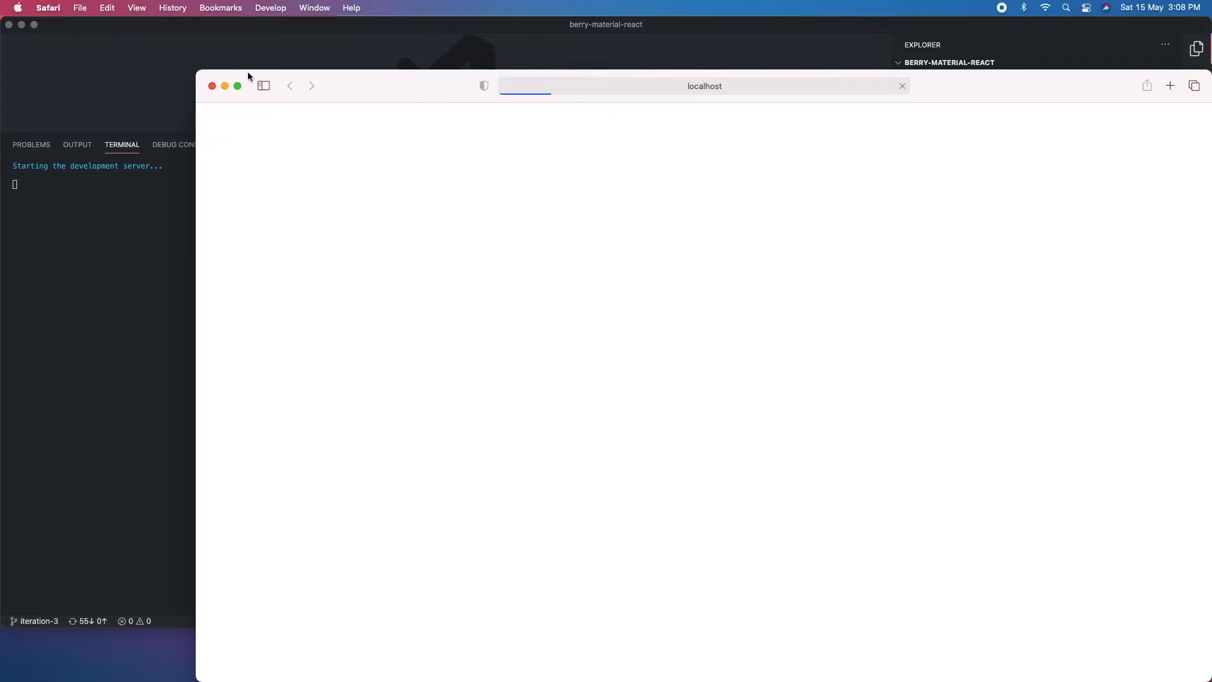
left_click(237, 86)
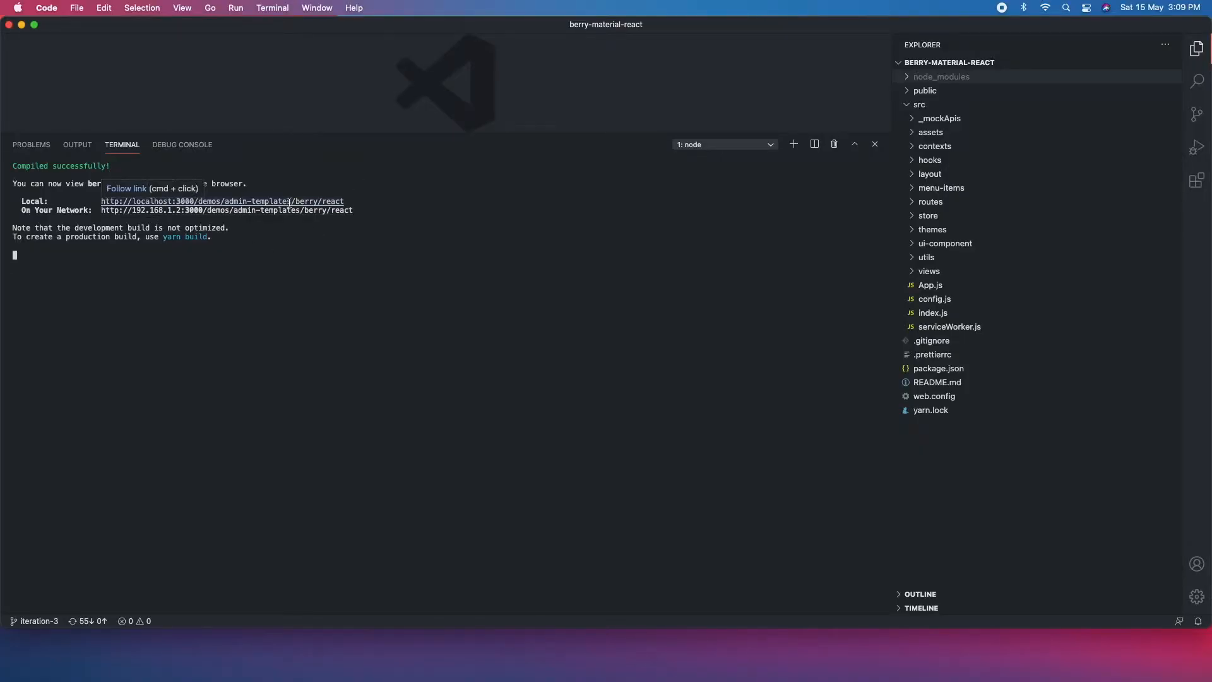
Load the local dev address in Safari and sign in to the Berry admin dashboard.
left_click(186, 201)
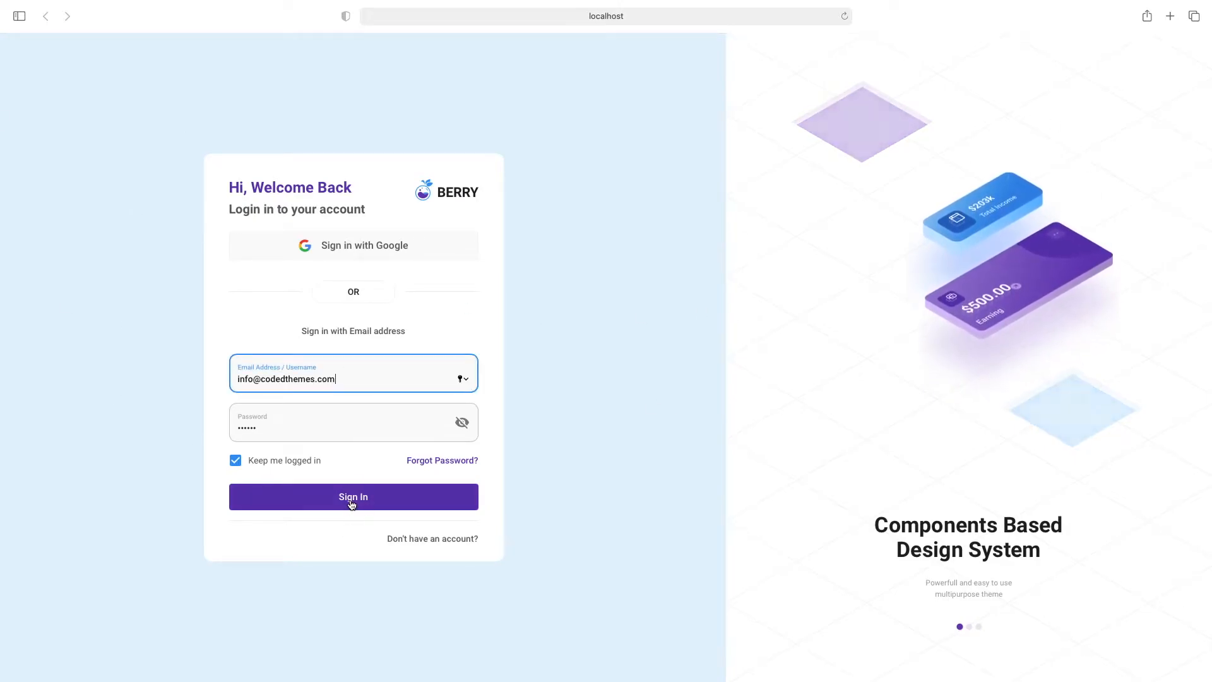
left_click(352, 496)
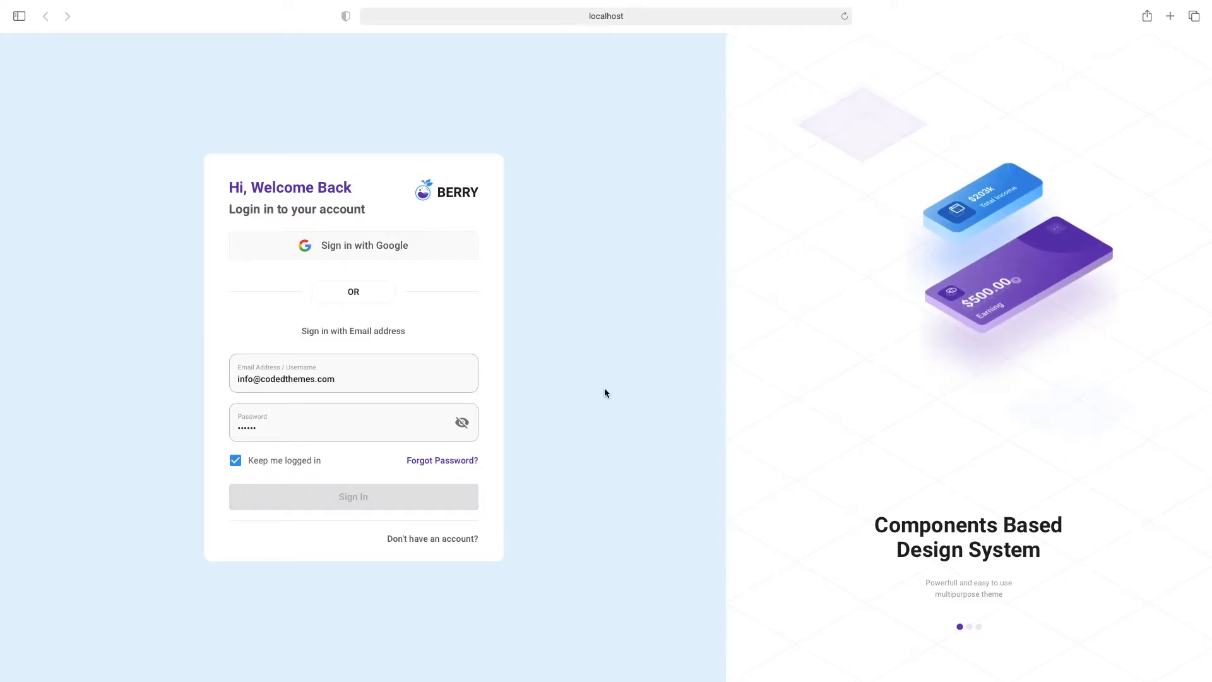
left_click(352, 496)
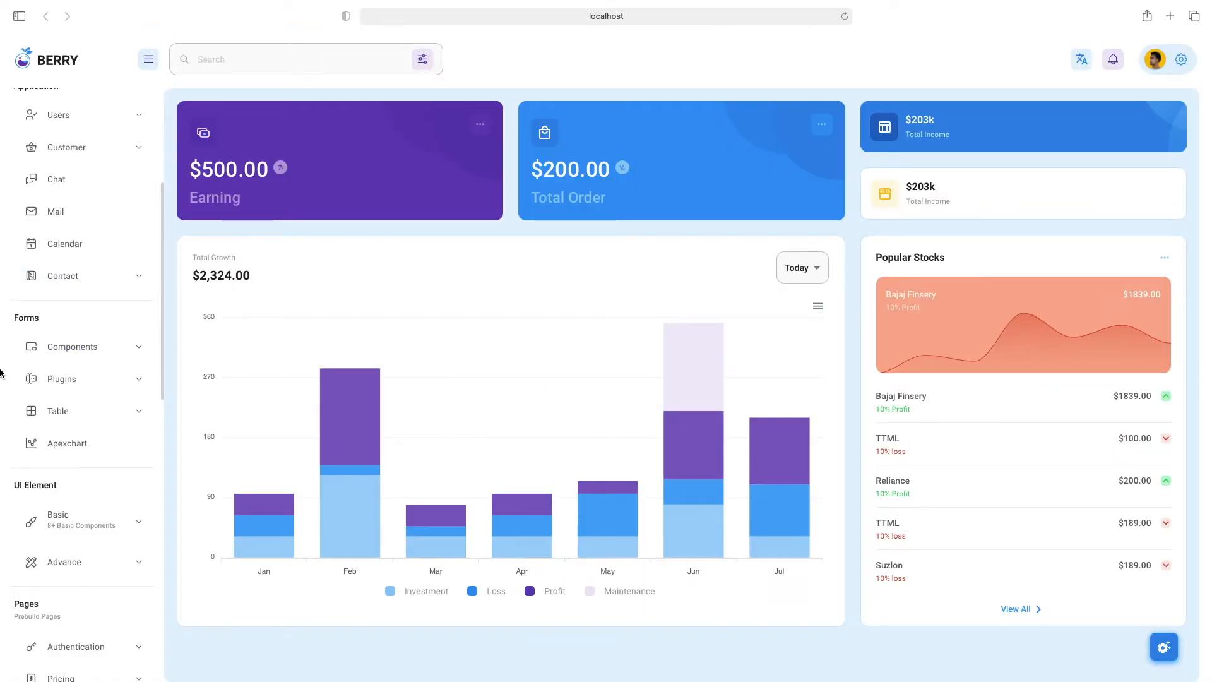
Browse to the Analytics dashboard, then the Widget > Statistics page.
left_click(64, 166)
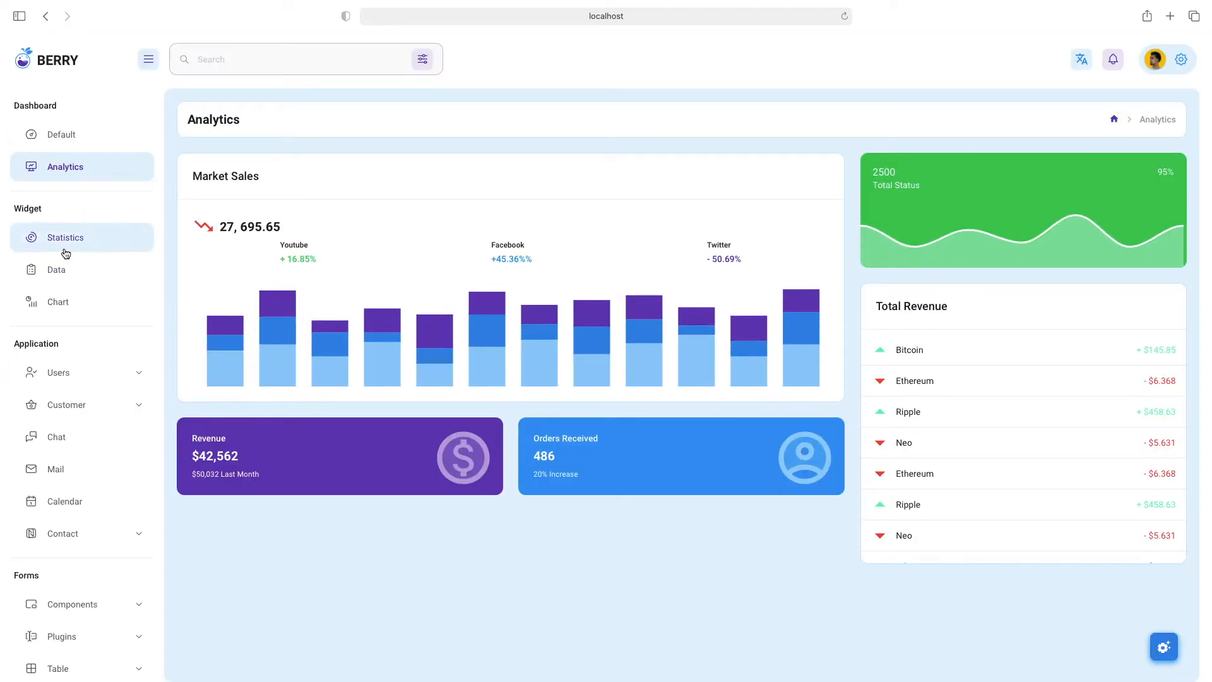
left_click(65, 237)
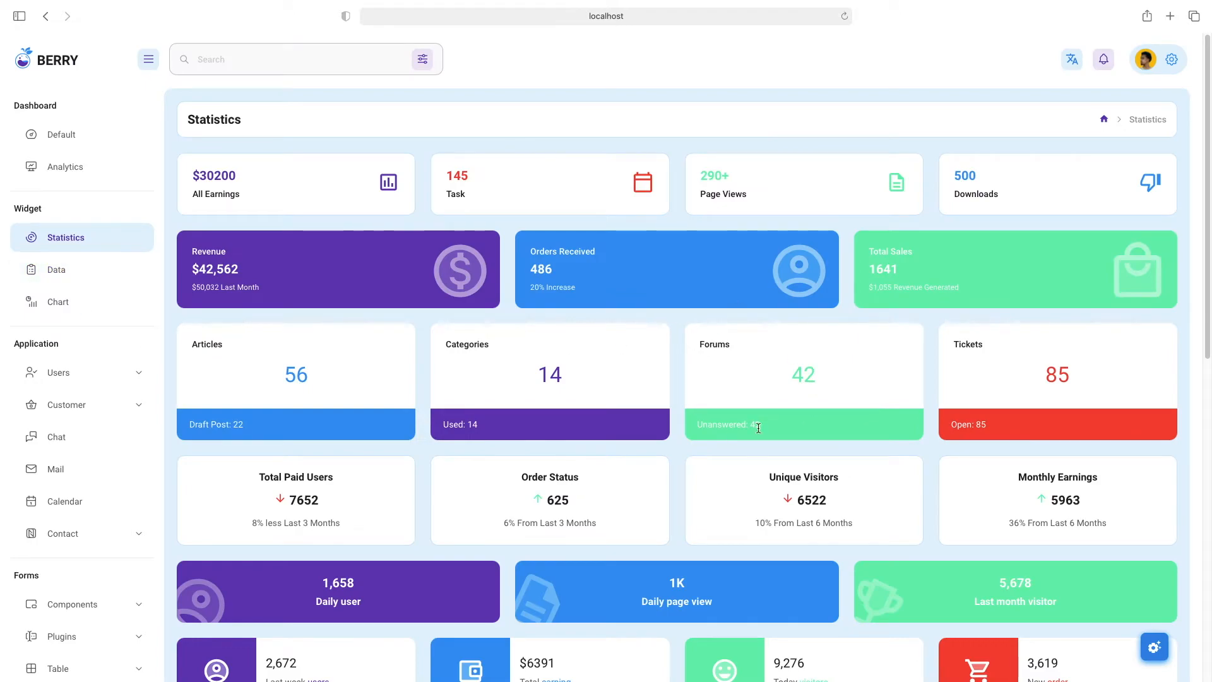
mouse_move(323, 310)
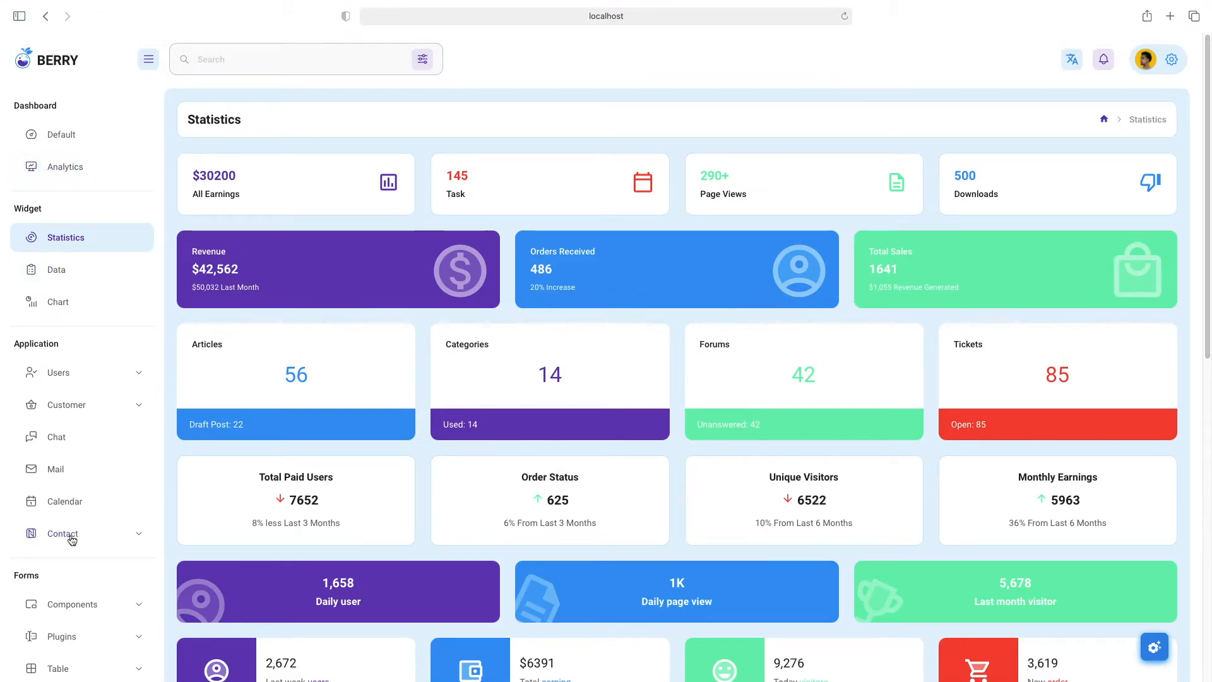
mouse_move(91, 342)
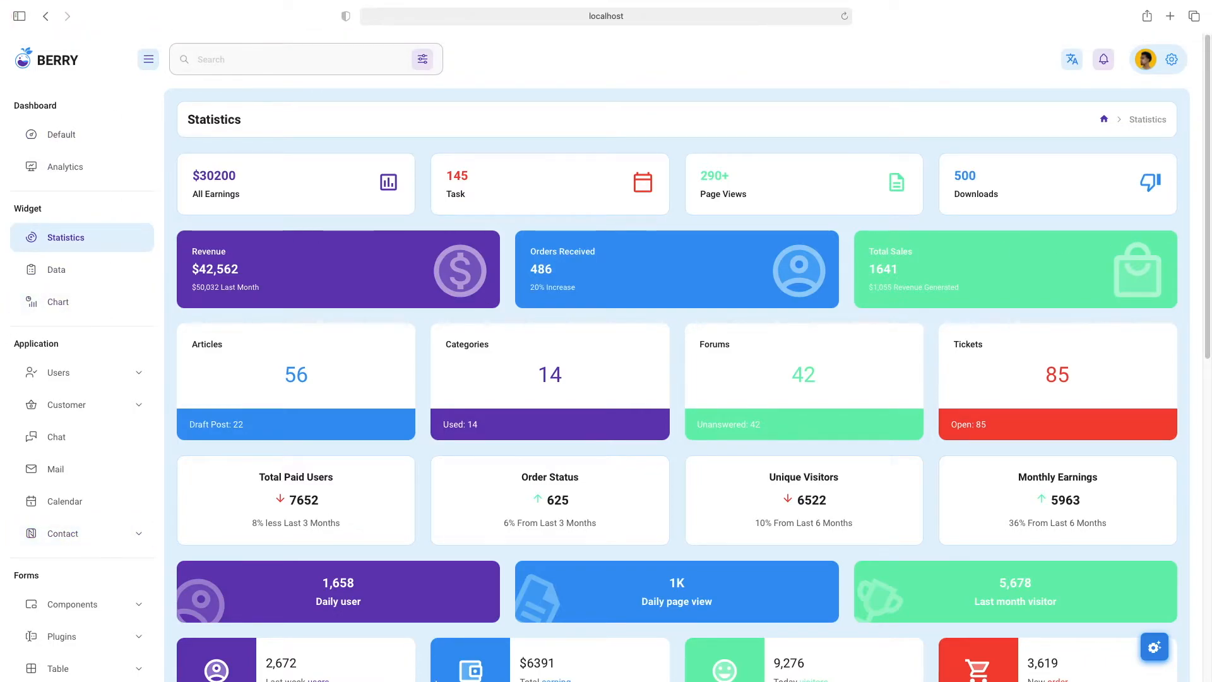
mouse_move(628, 635)
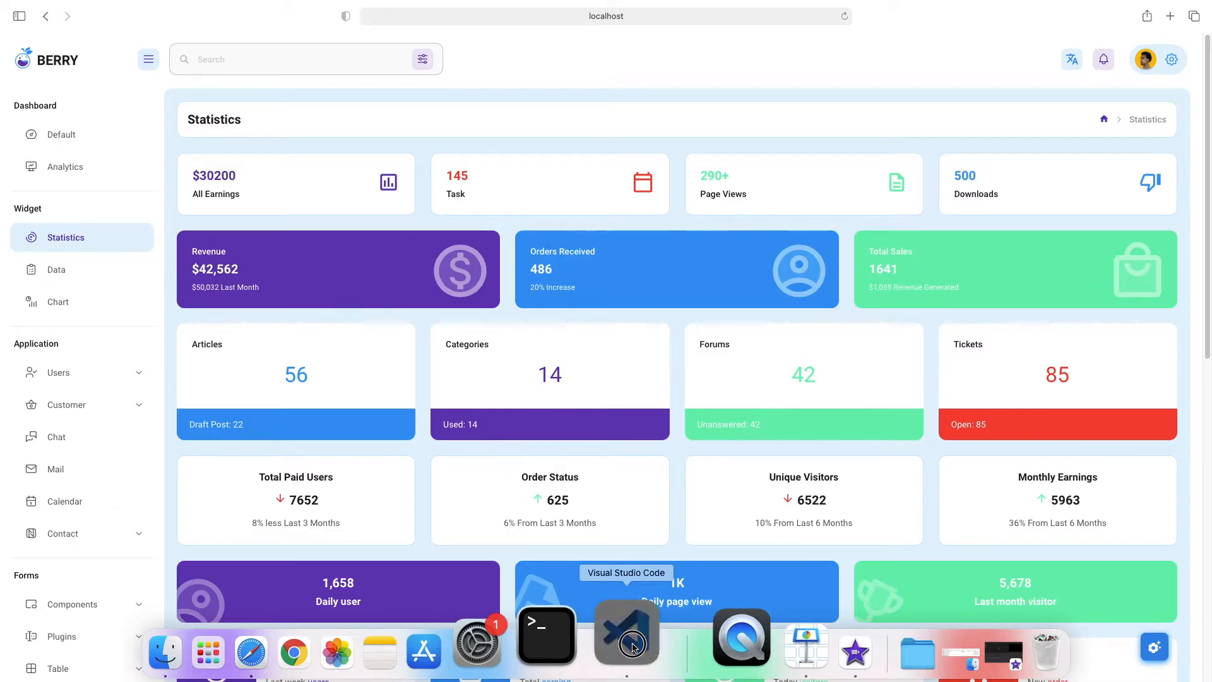
Switch back to Visual Studio Code from the Dock to stop the dev server.
left_click(627, 634)
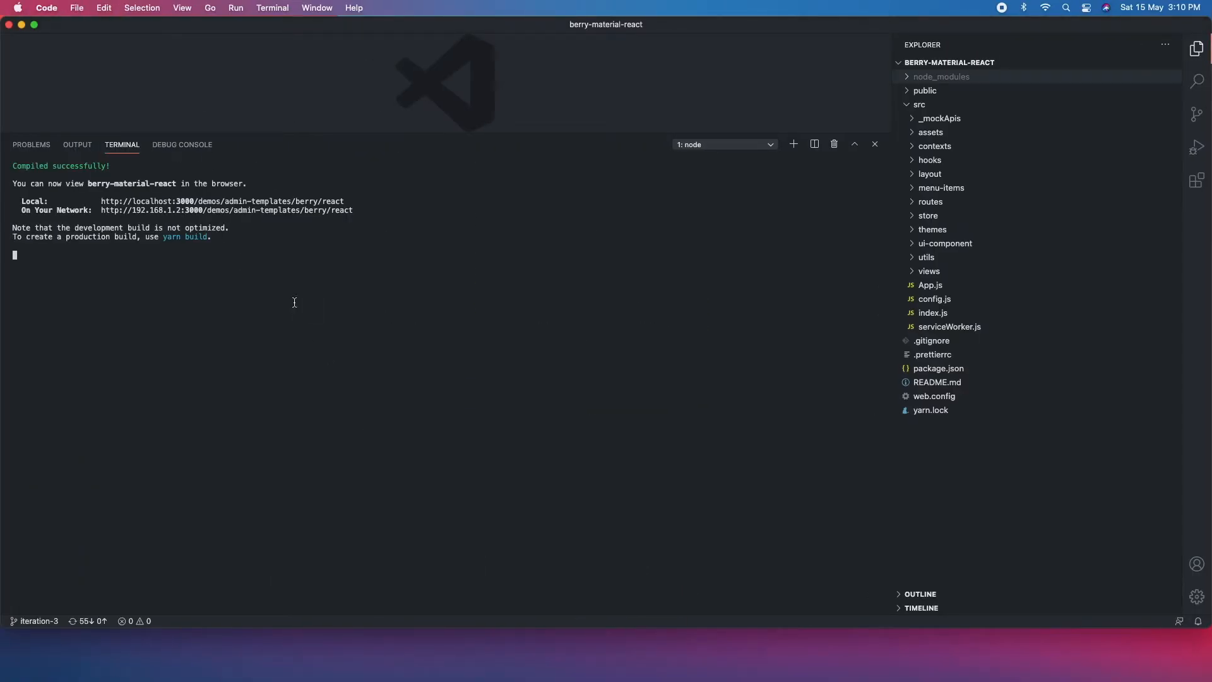
mouse_move(291, 302)
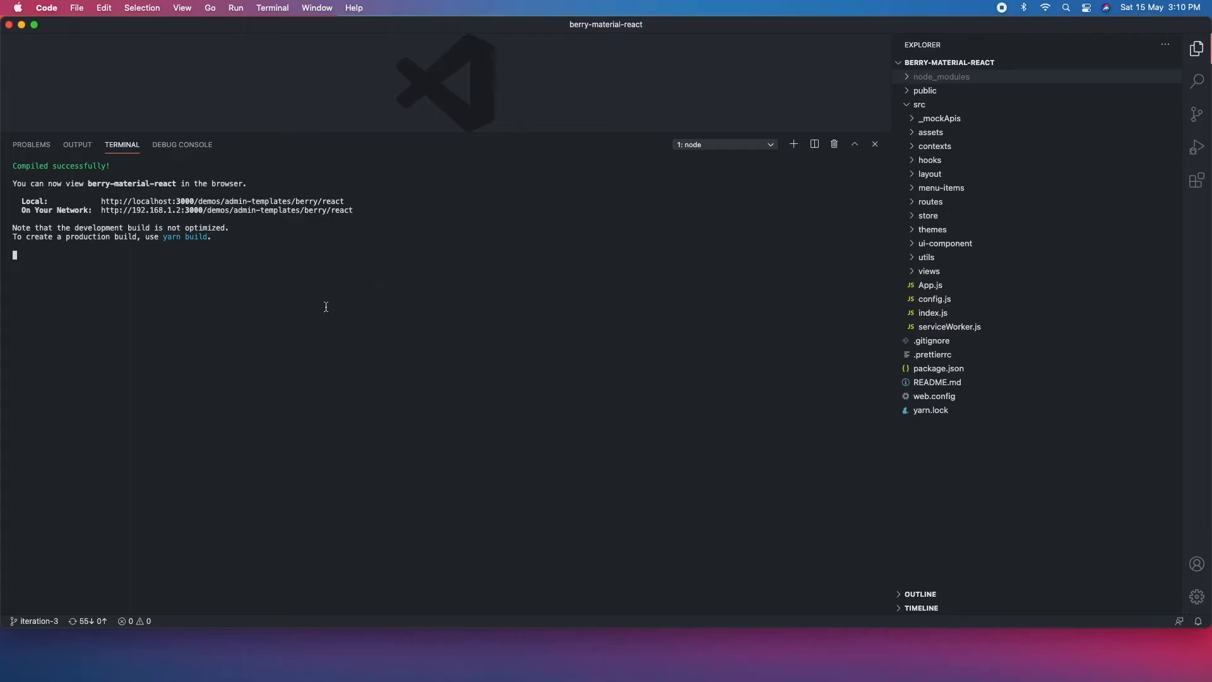
mouse_move(508, 302)
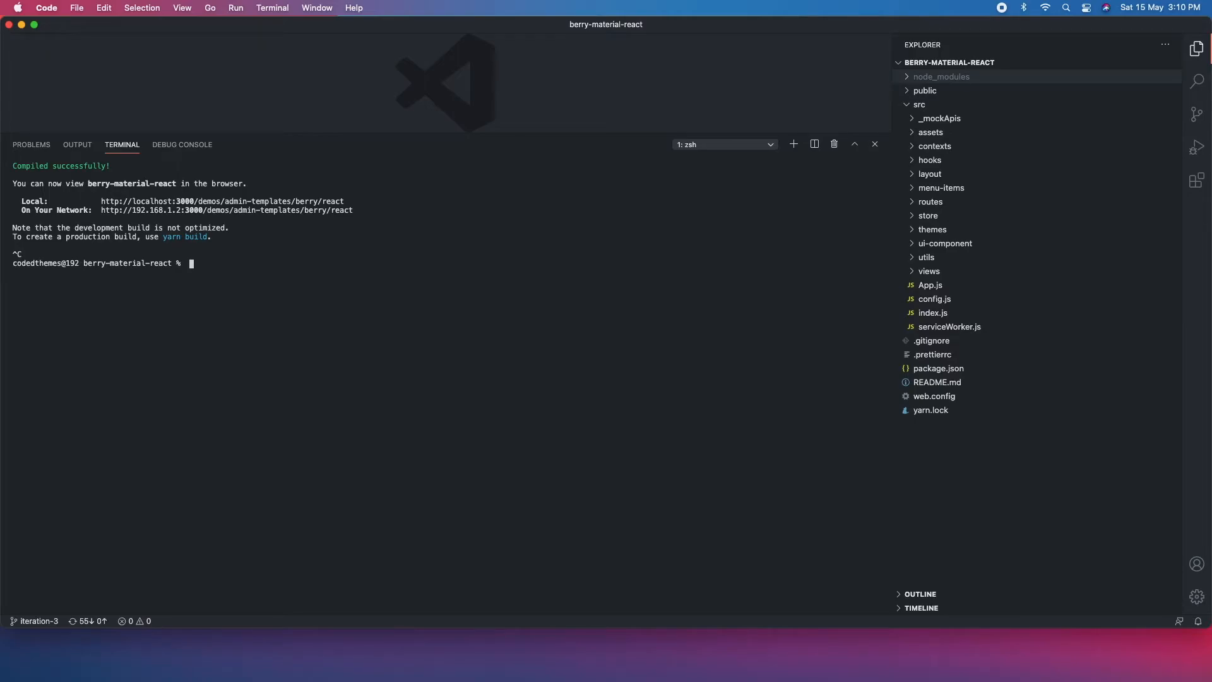
Run yarn build to start the optimized production build and collapse the src folder.
type("yarn")
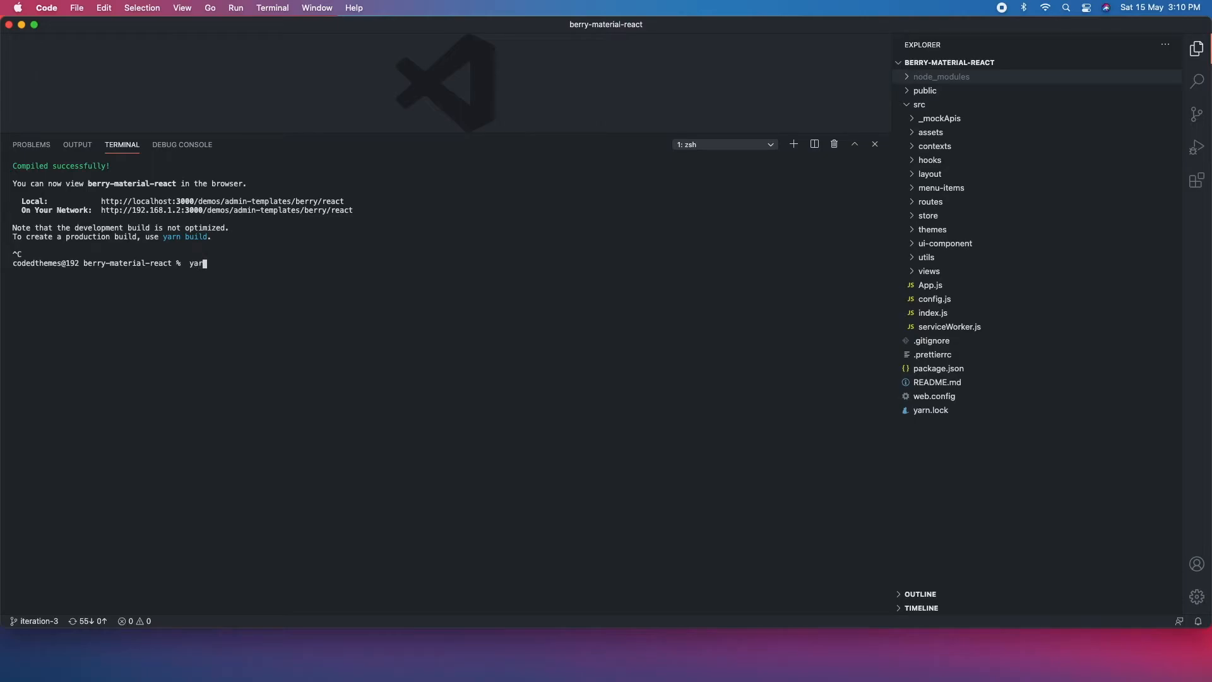
type("build")
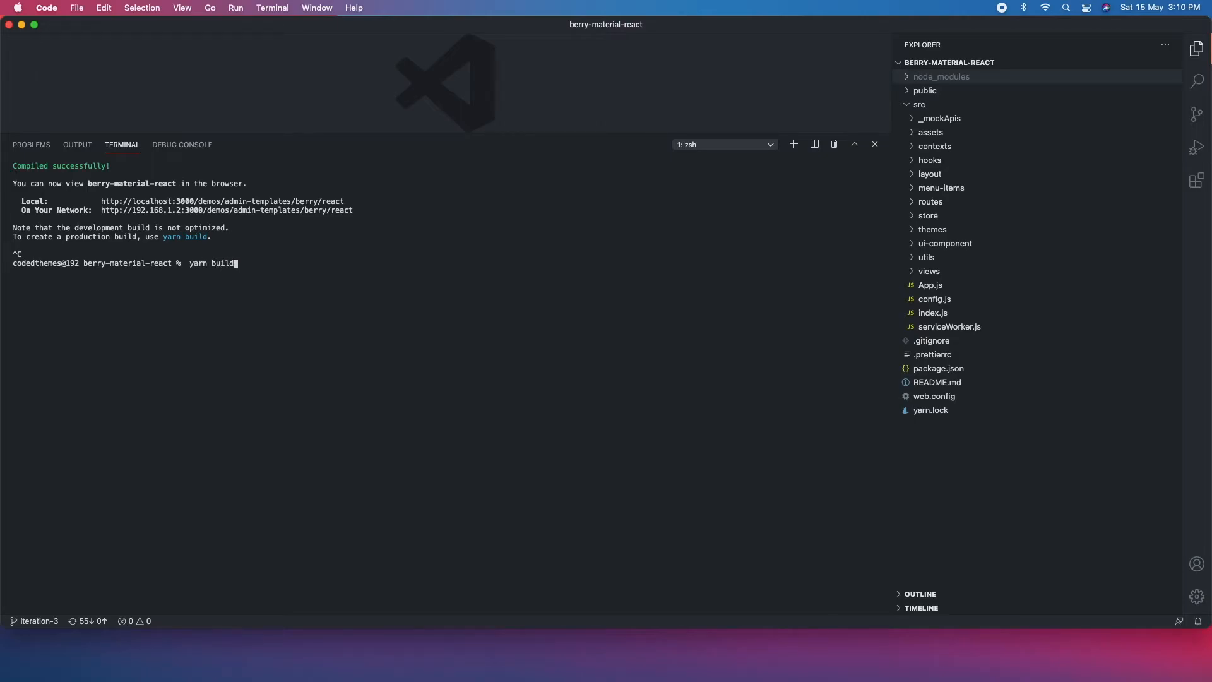
key("enter")
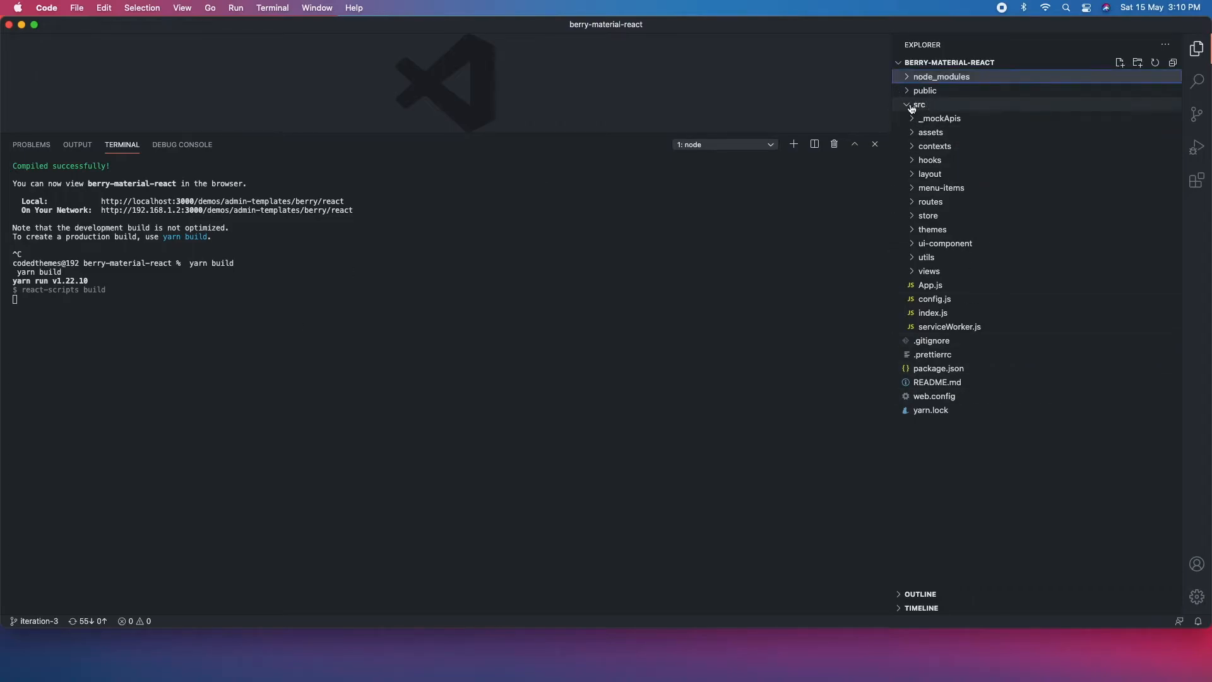
left_click(919, 105)
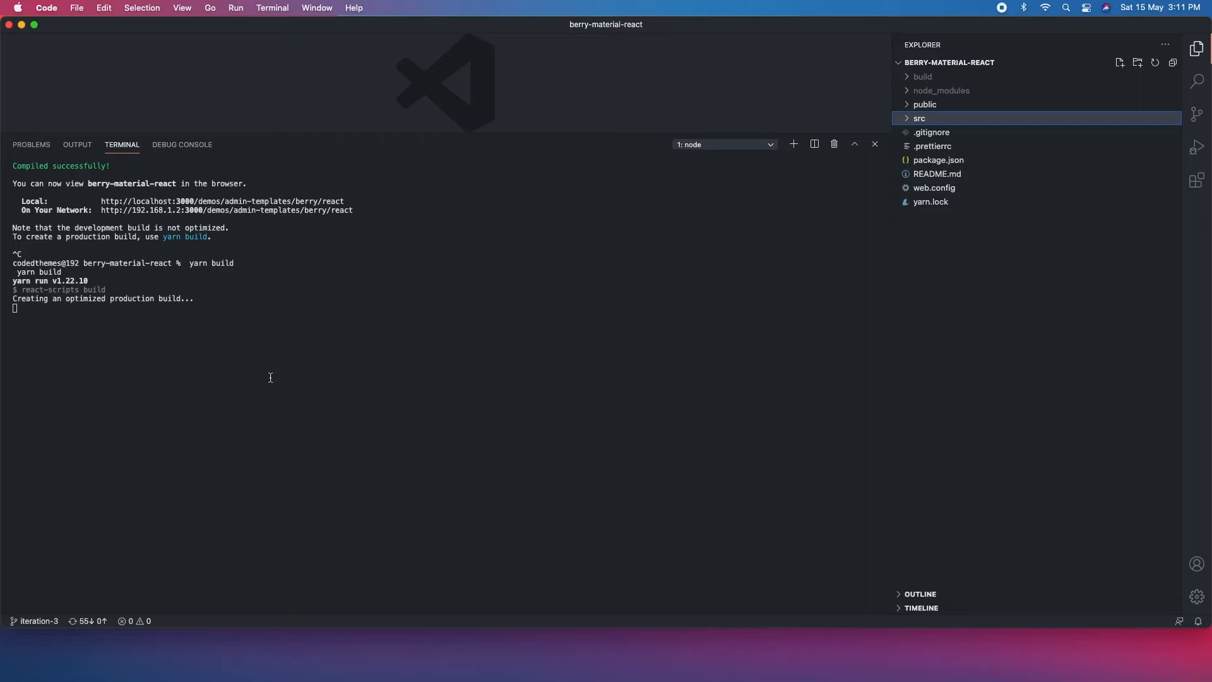
mouse_move(323, 421)
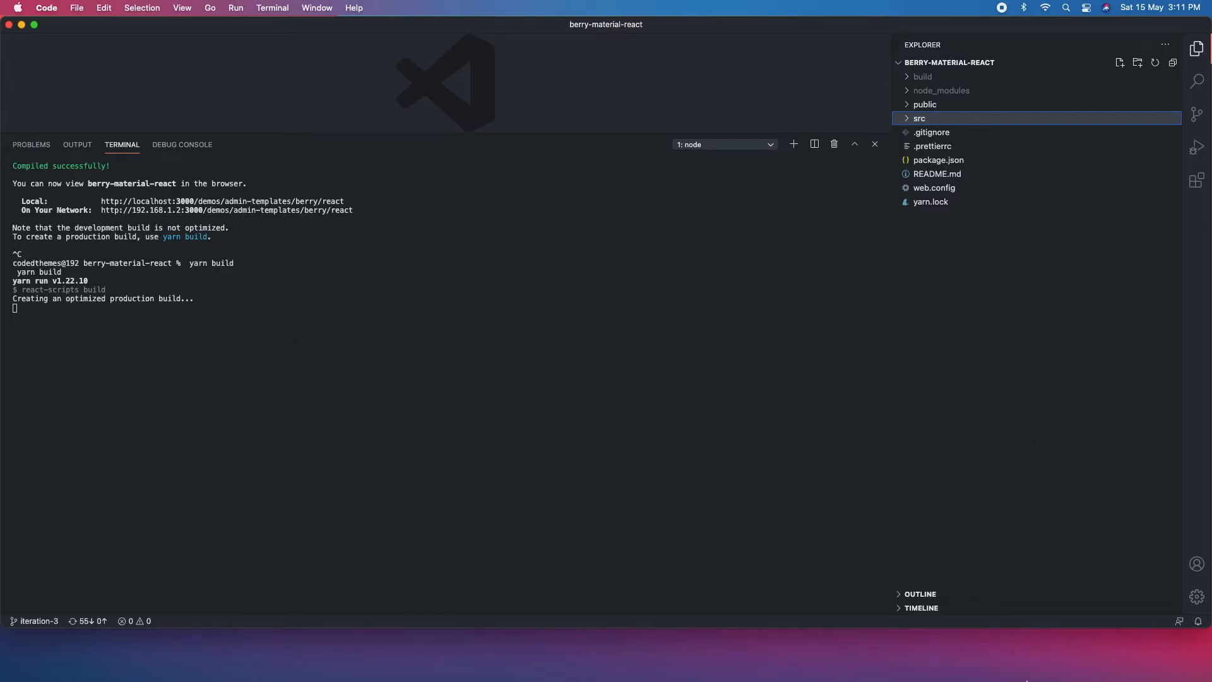
mouse_move(878, 661)
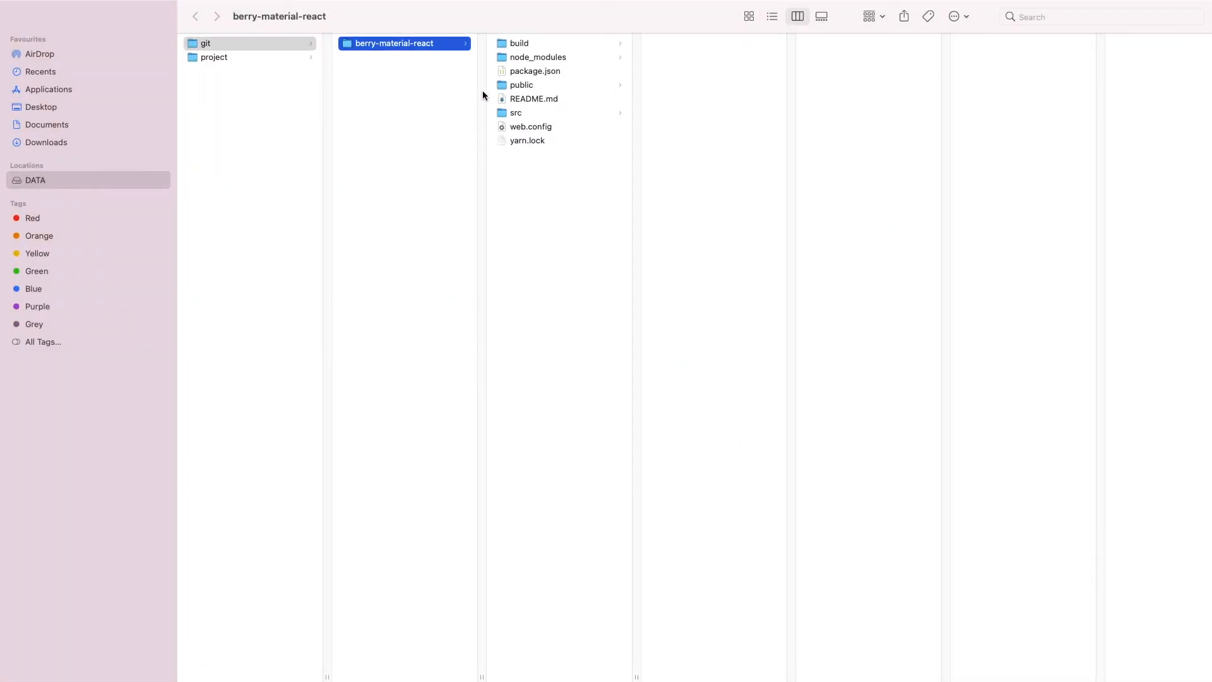
Inspect the public and build folders in Finder, then switch back to VS Code.
left_click(522, 85)
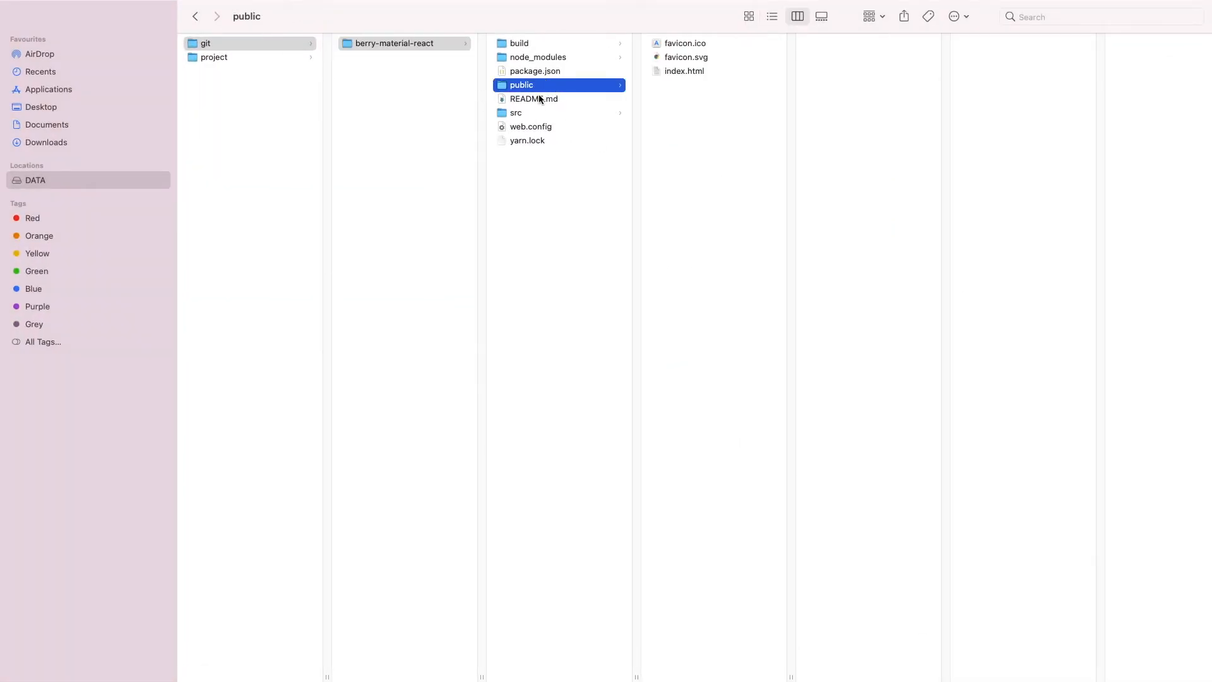
left_click(519, 43)
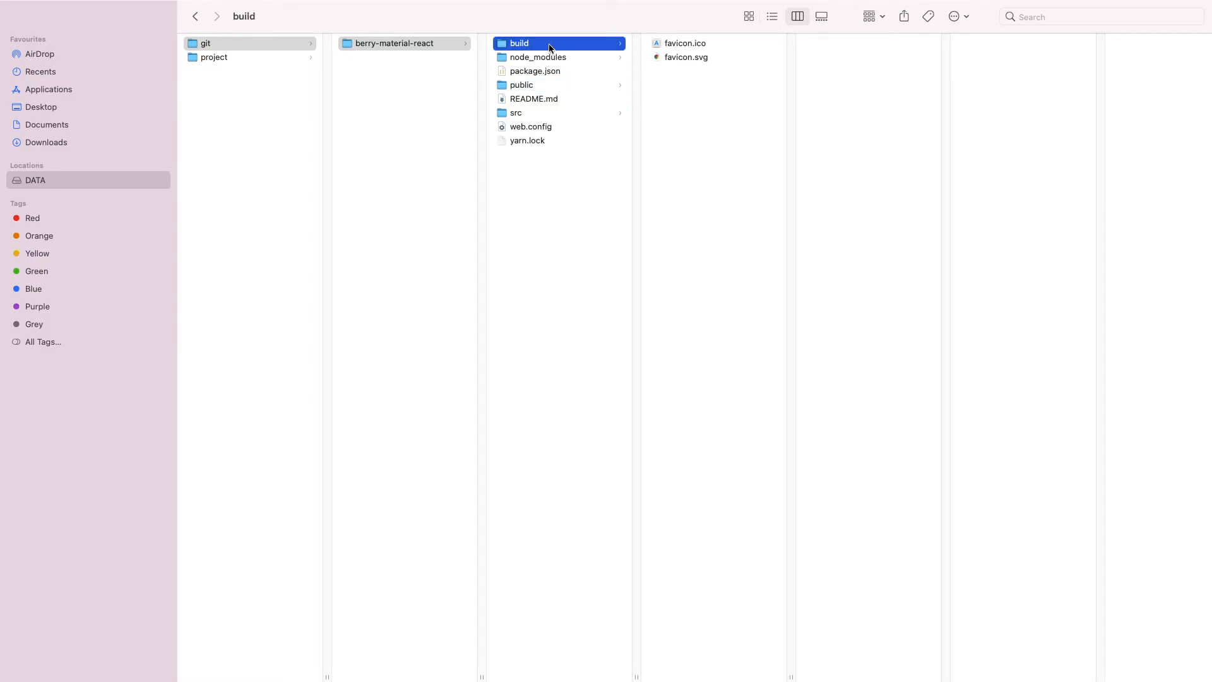
mouse_move(691, 54)
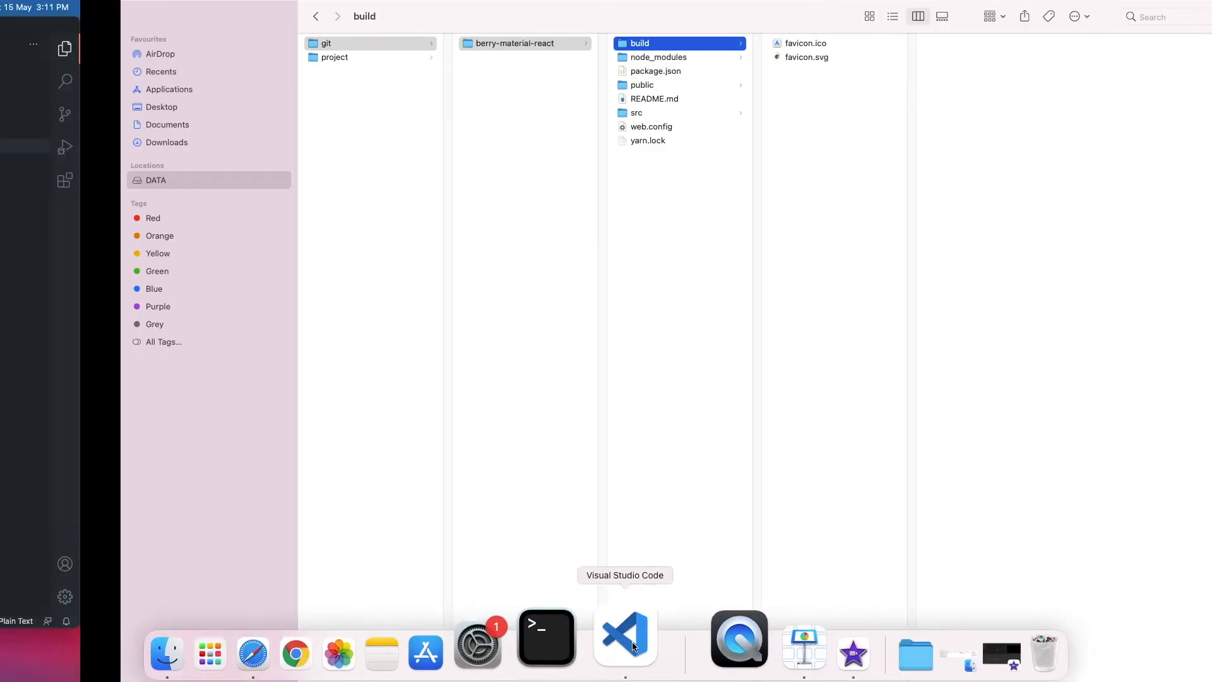
left_click(623, 637)
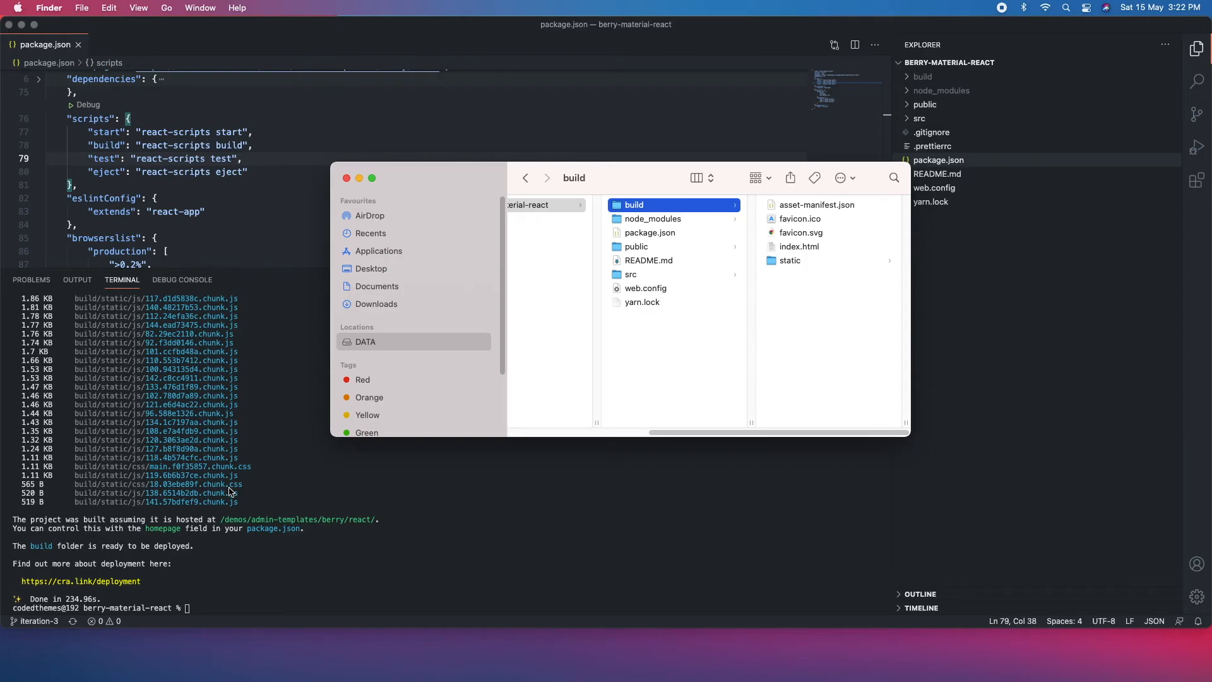
mouse_move(243, 561)
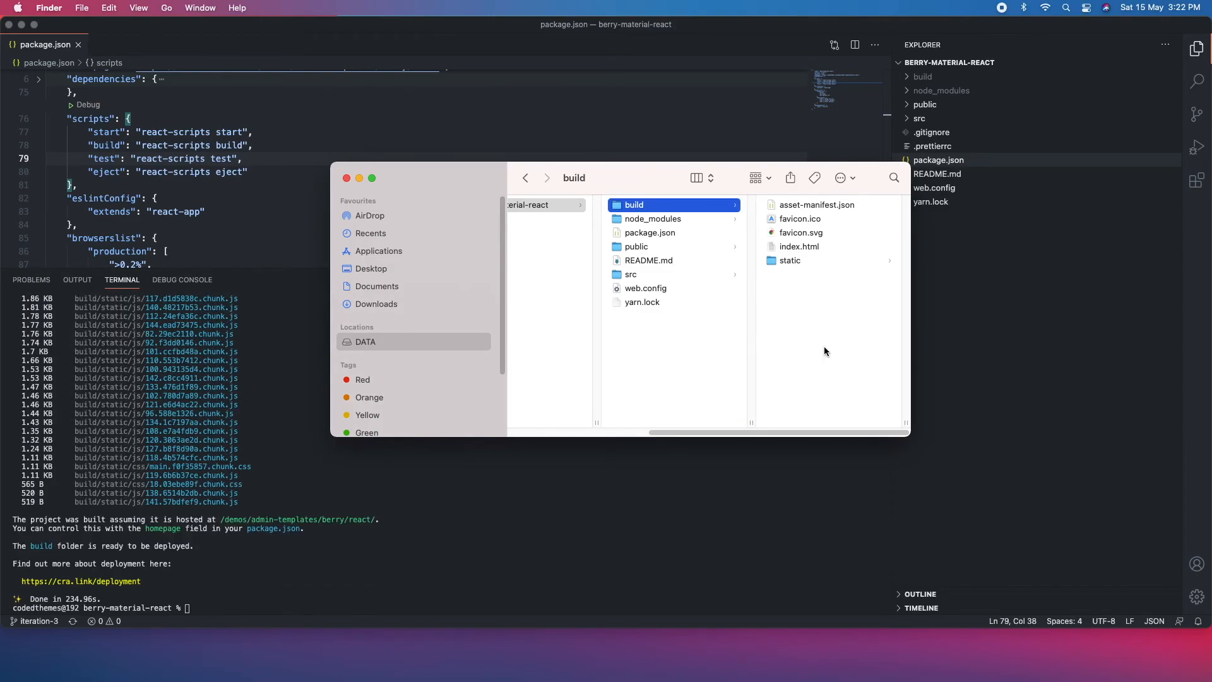
Select all five build items to see their combined 45.3 MB size.
key("cmd+a")
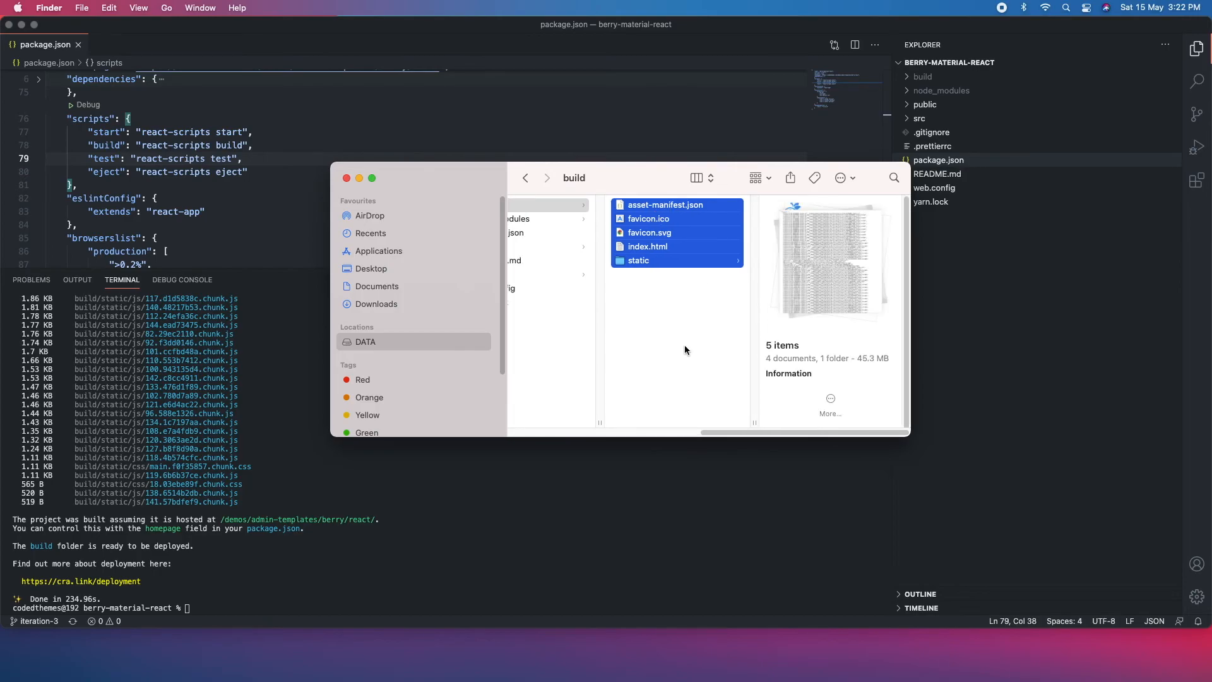
mouse_move(325, 222)
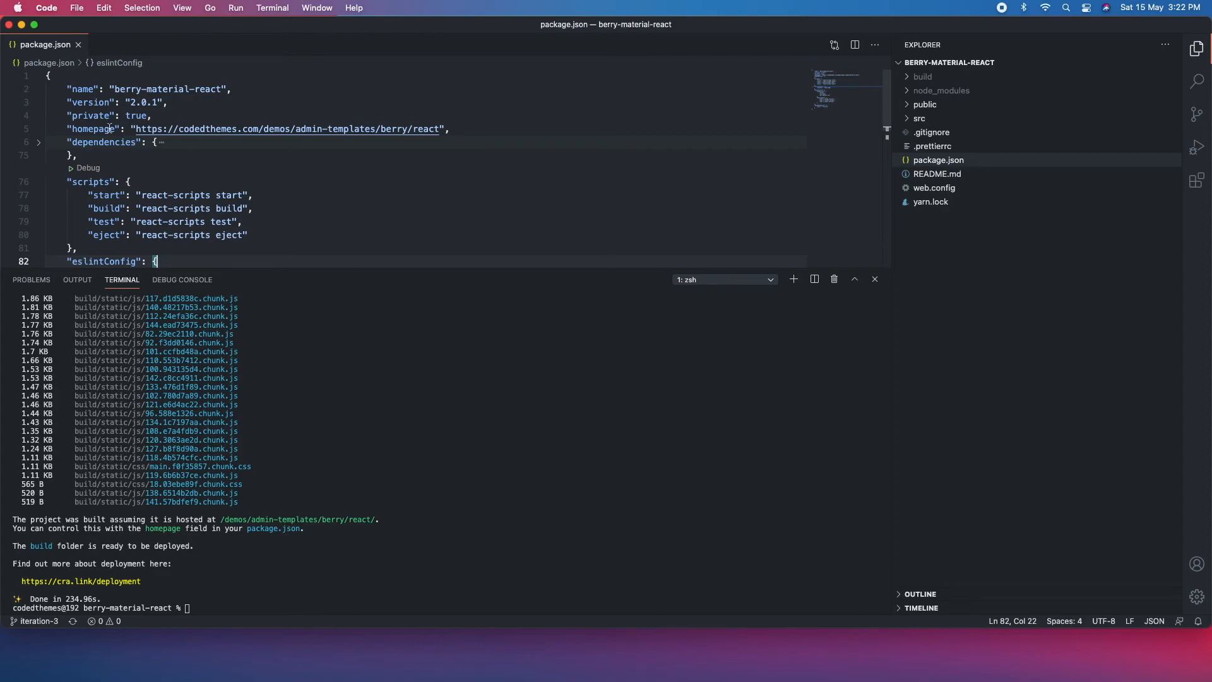
mouse_move(95, 129)
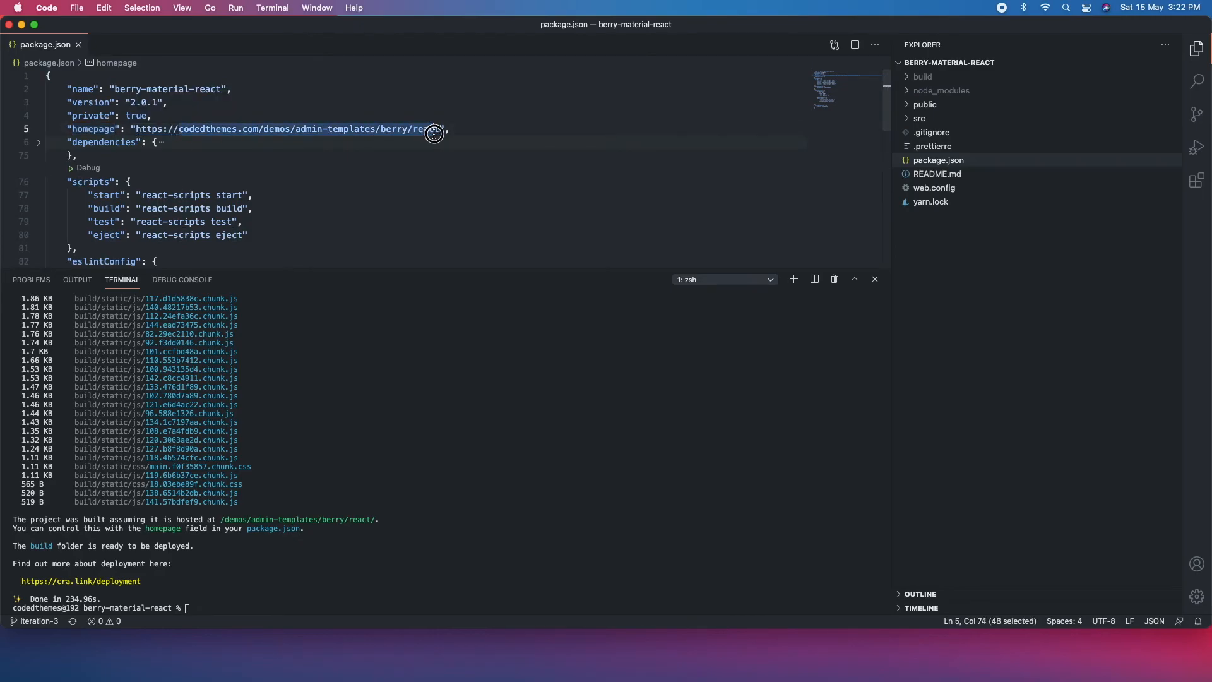
type("https://ex\",")
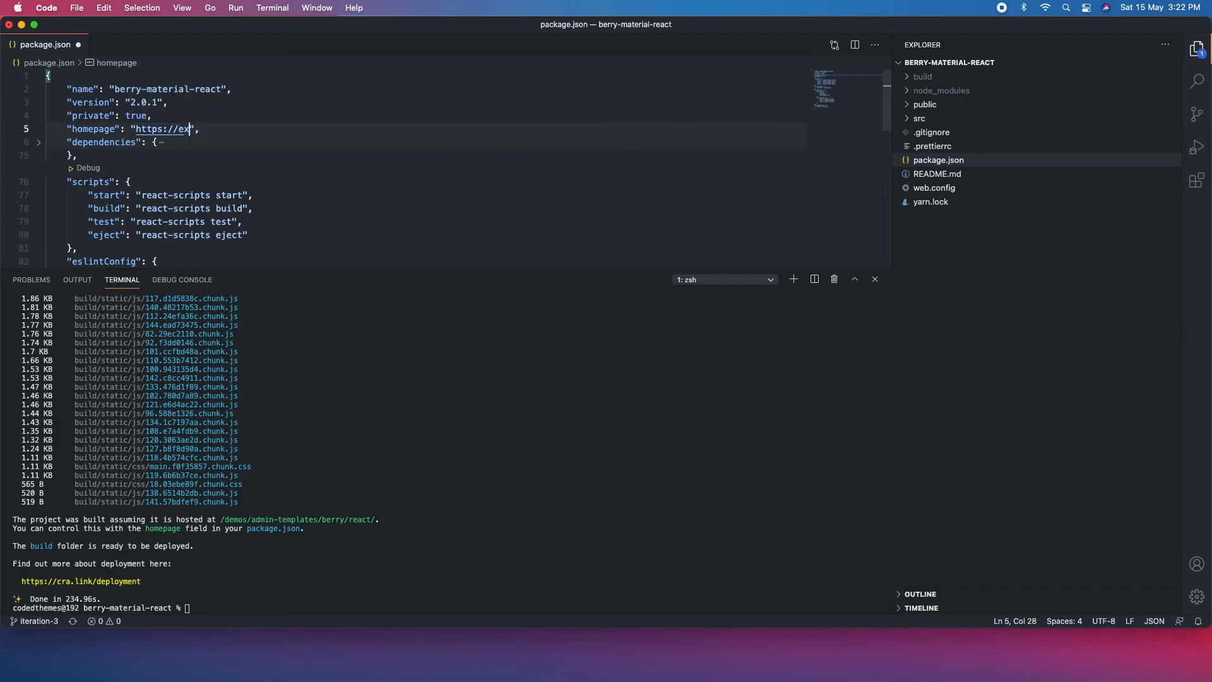
type("ampl")
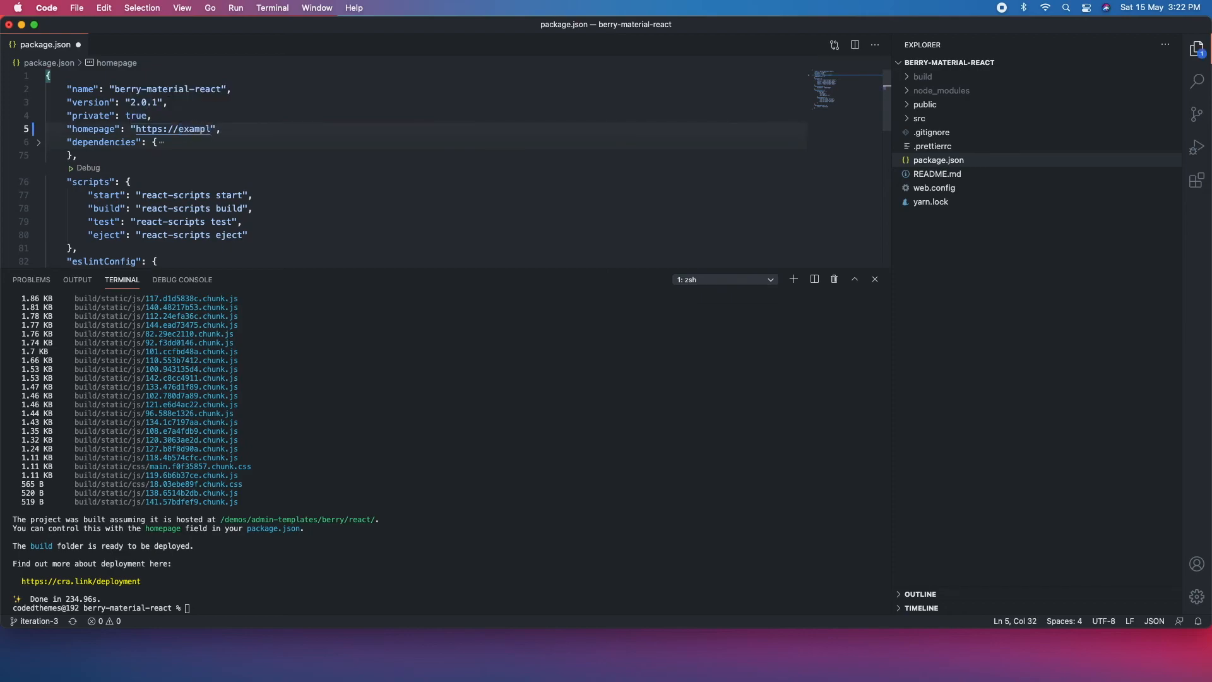
type("e.com")
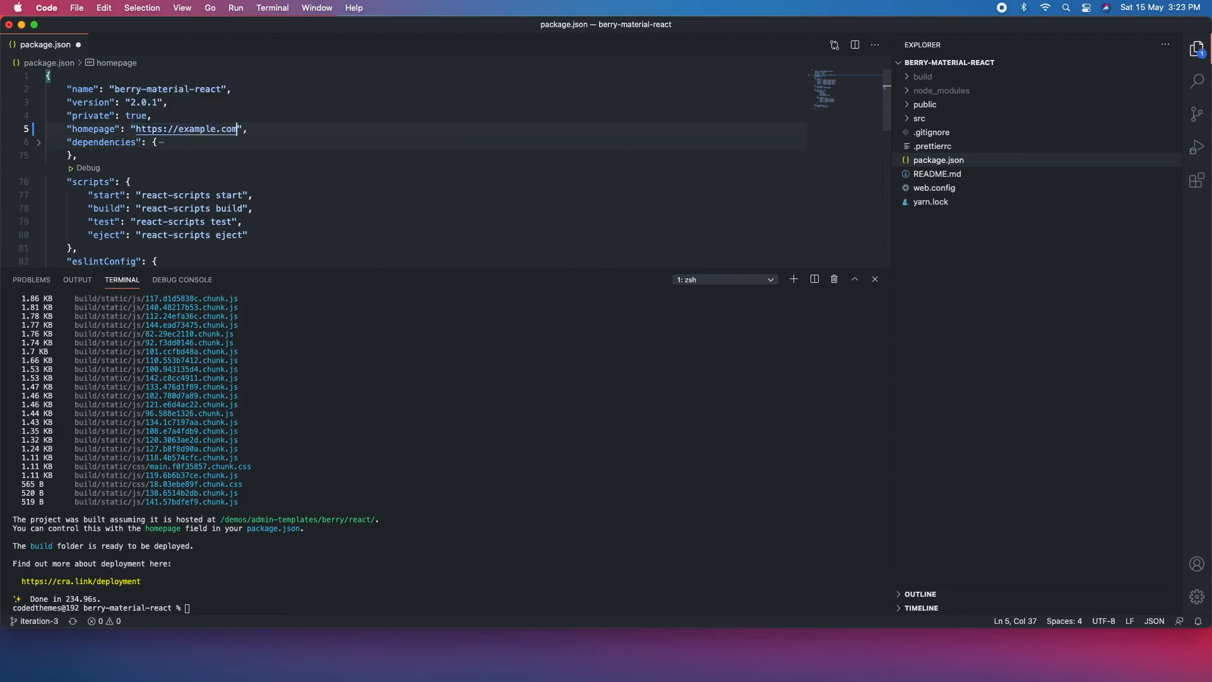
mouse_move(919, 118)
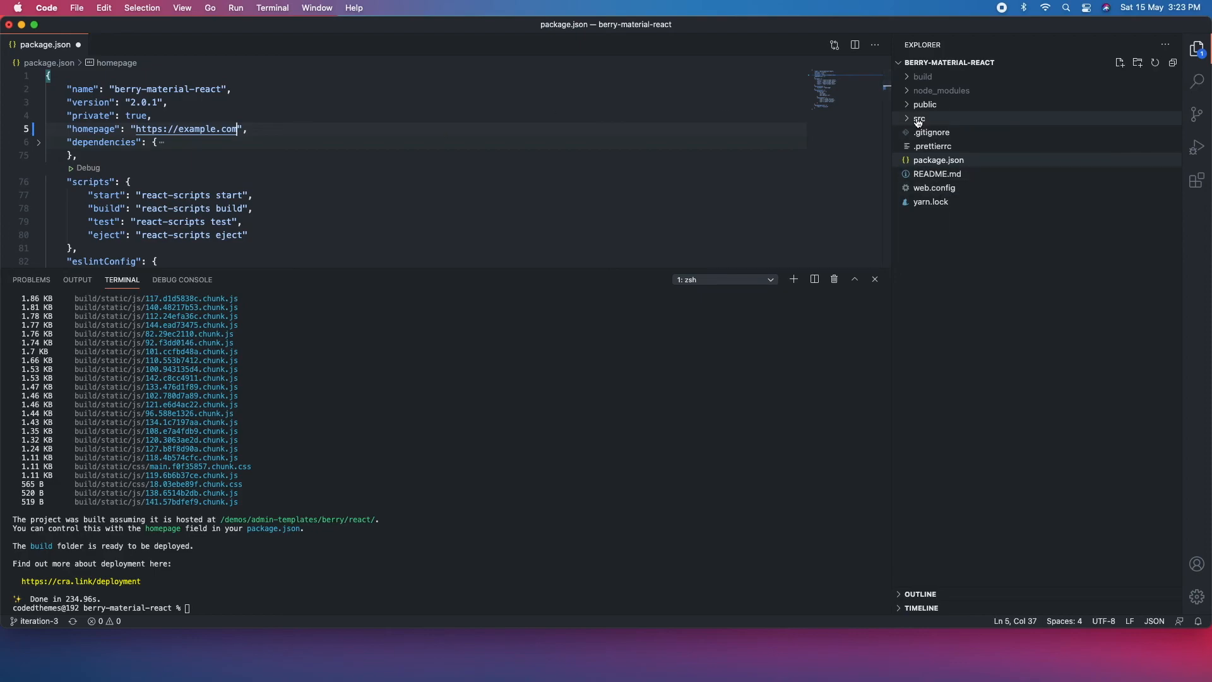
left_click(920, 119)
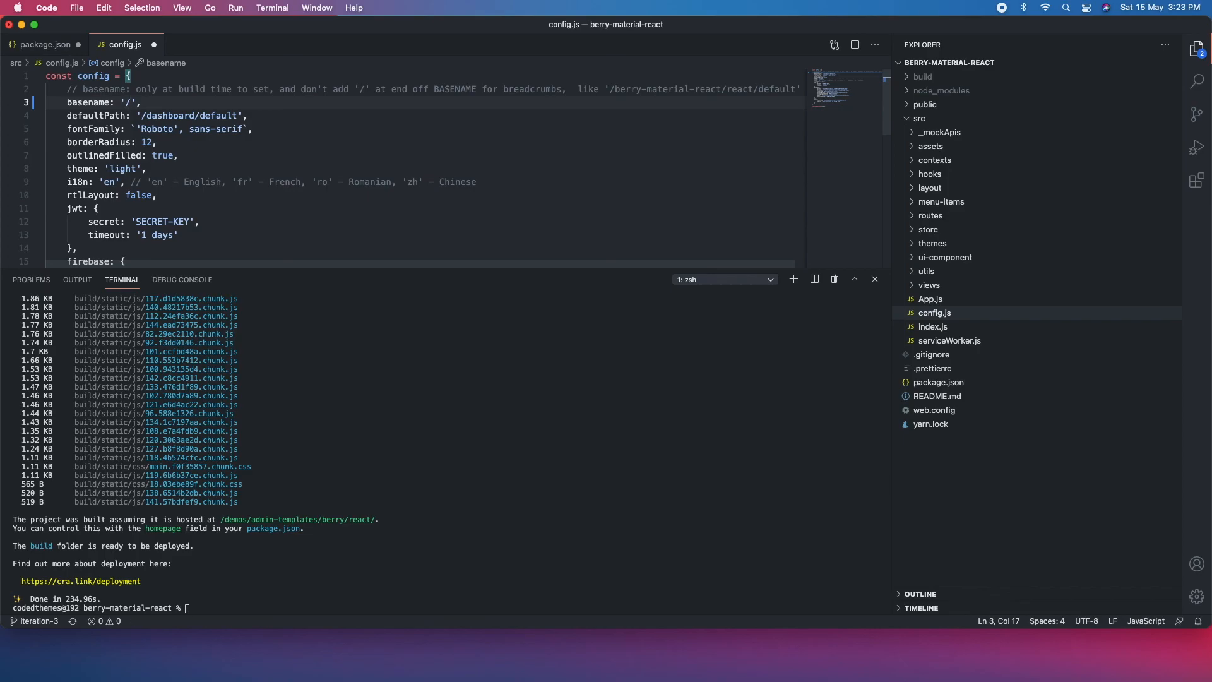
Change basename in config.js from '/' to '/myapp'.
type("myapp")
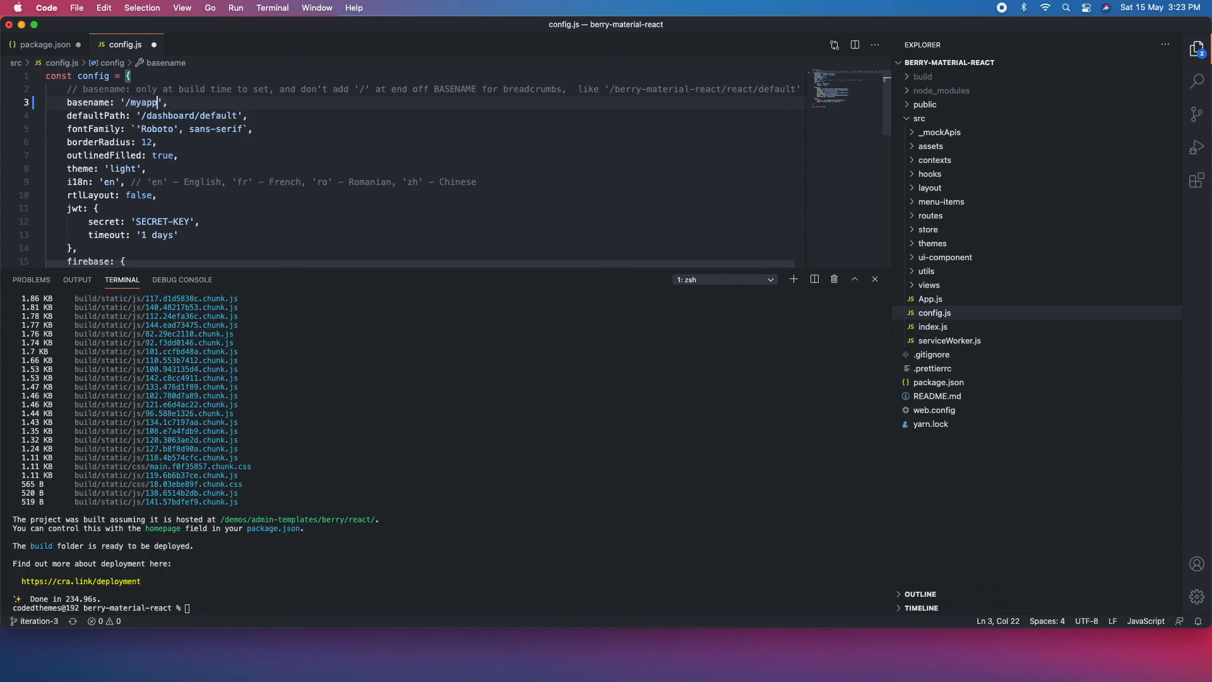